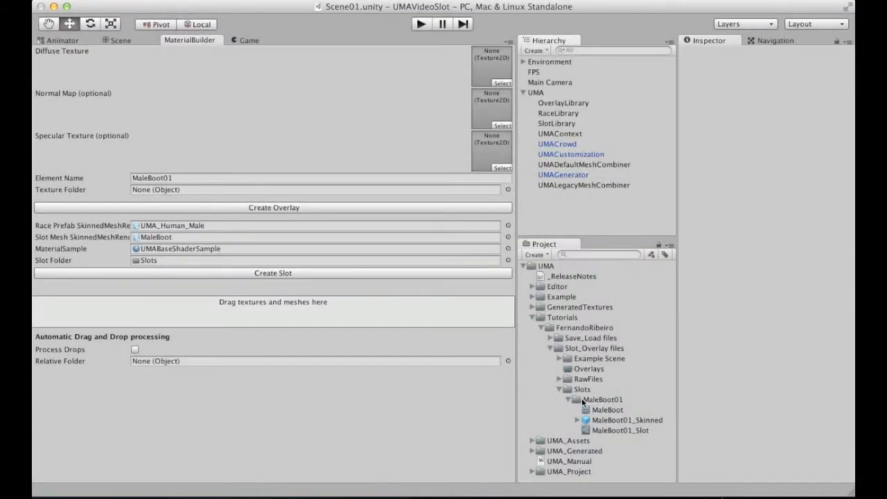
mouse_move(607, 405)
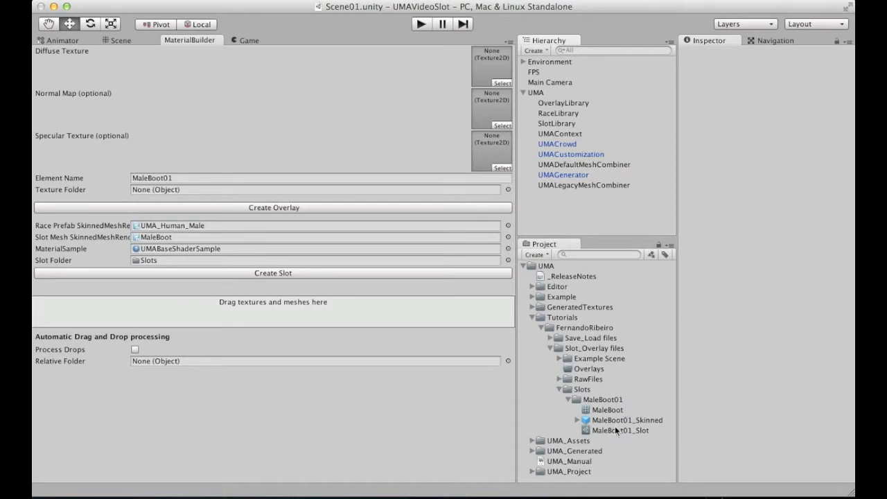
mouse_move(613, 431)
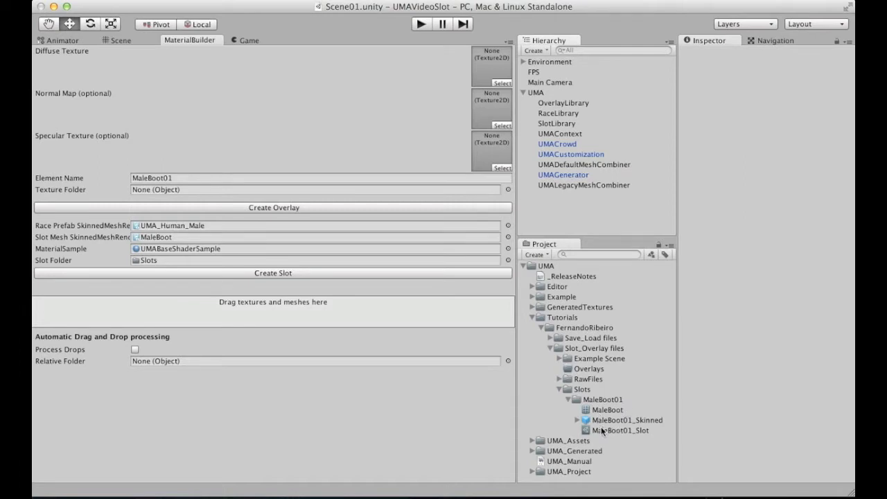
Expand the MaleBoot01_Skinned prefab and inspect its MaleBoot01_Slot asset.
left_click(624, 420)
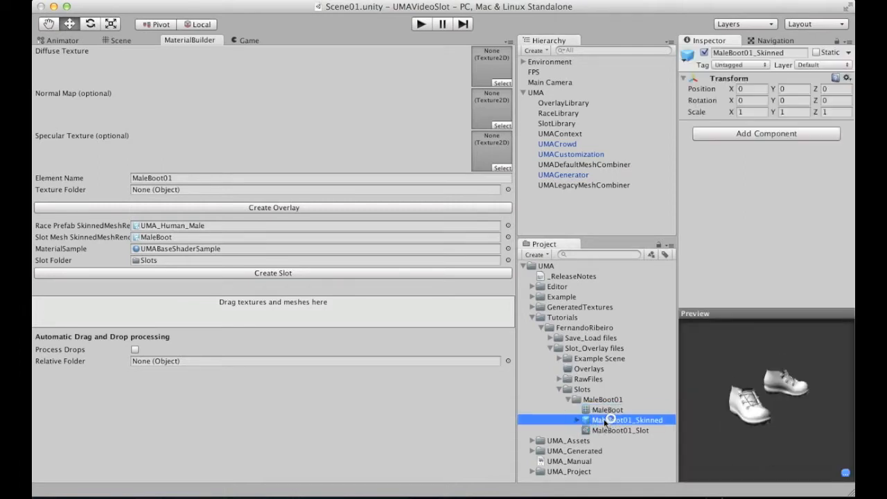
left_click(576, 420)
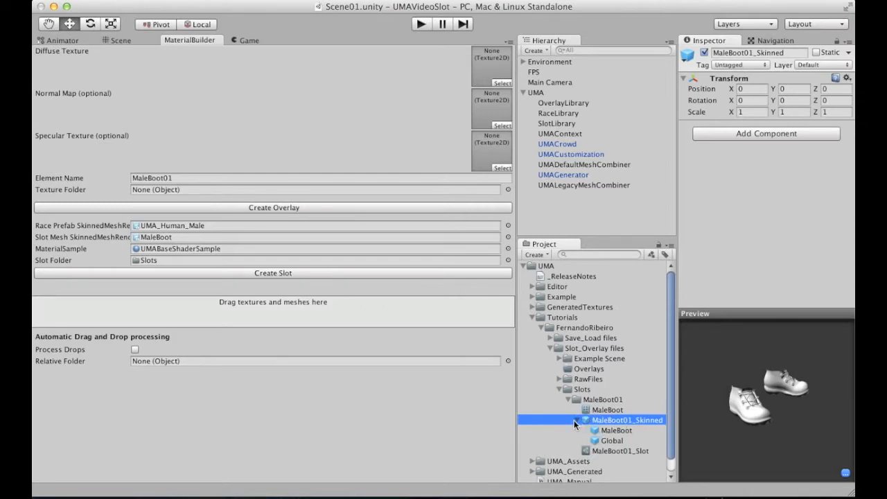
left_click(620, 431)
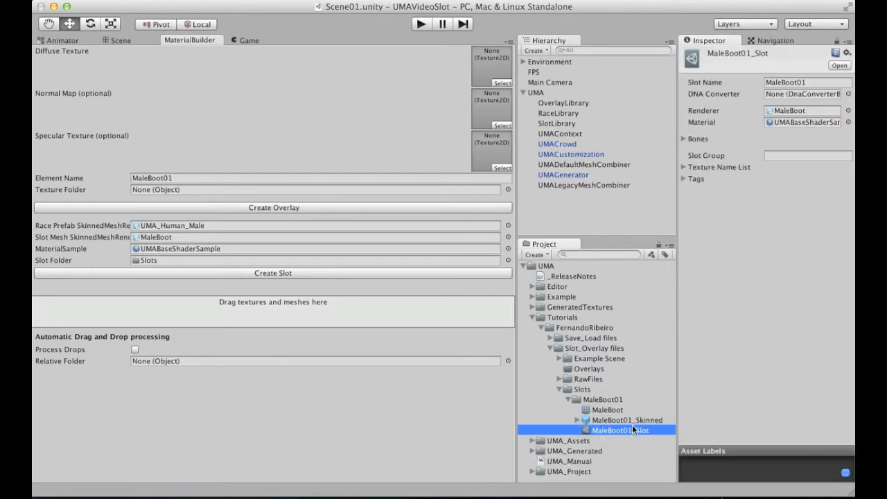
mouse_move(579, 422)
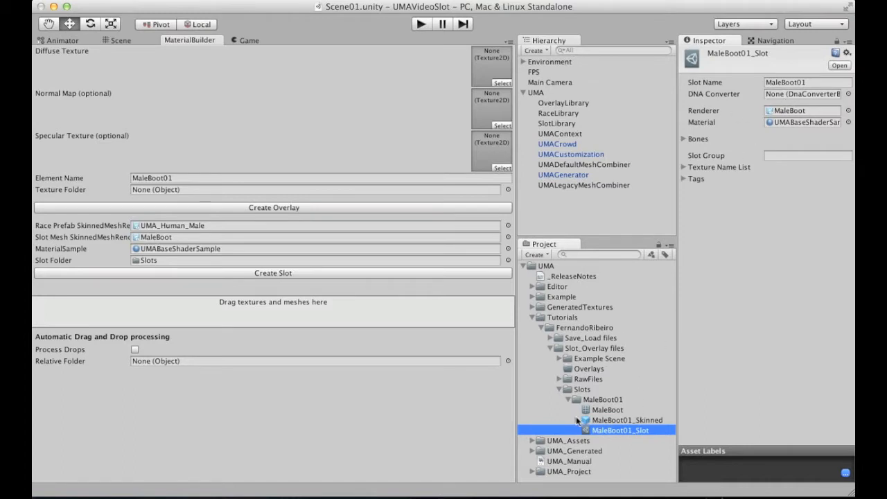
mouse_move(623, 426)
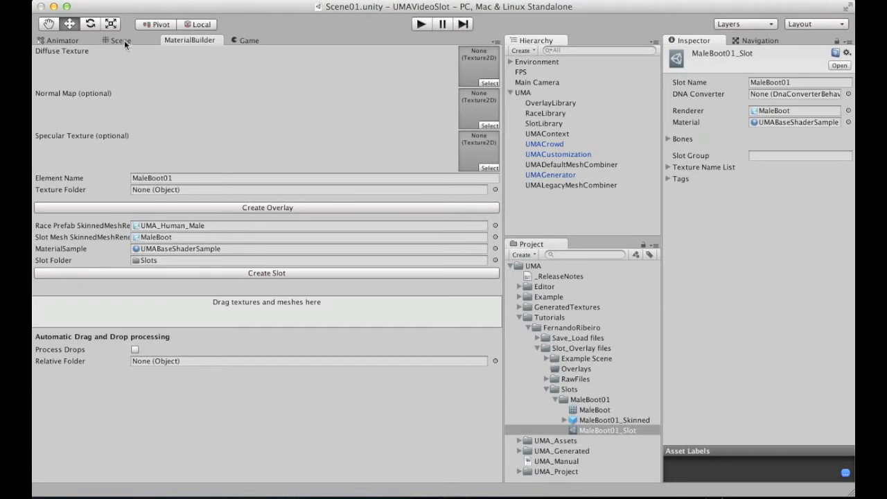
Show the Scene view and expand the Example Scene folder to reveal Scene01.
left_click(120, 40)
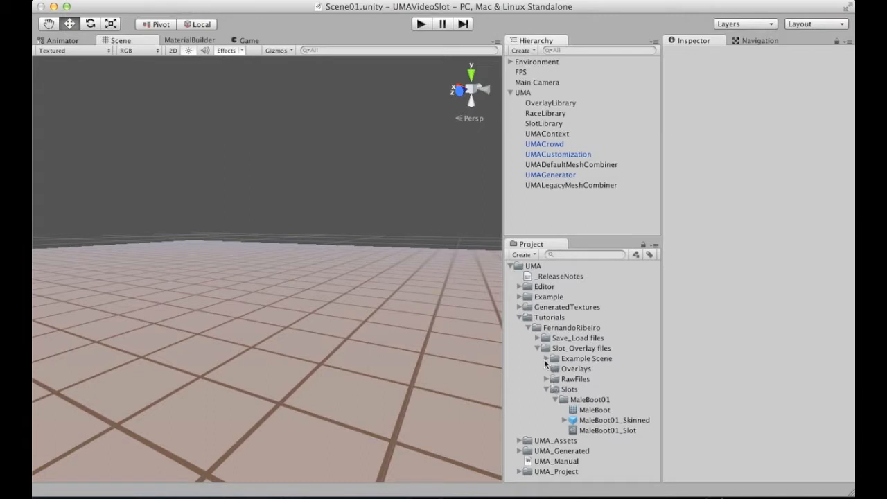
left_click(547, 358)
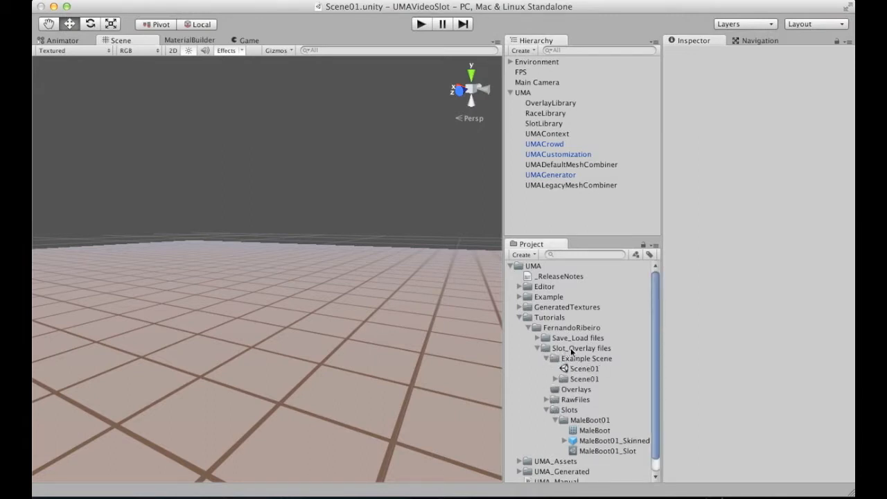
left_click(584, 368)
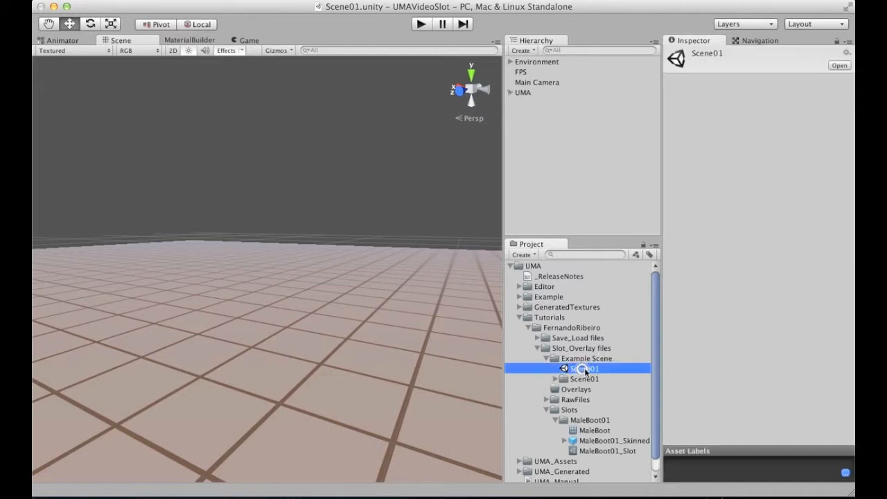
left_click(511, 93)
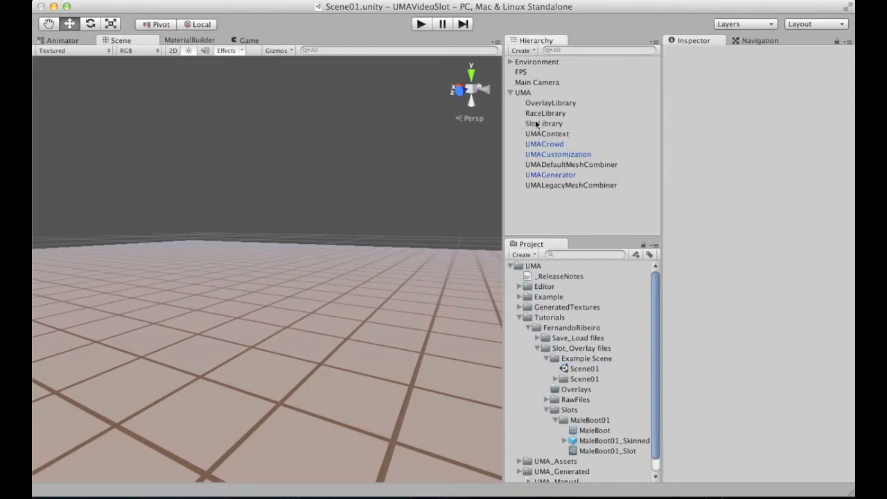
Select SlotLibrary and add MaleBoot01_Slot to its slot list.
left_click(544, 124)
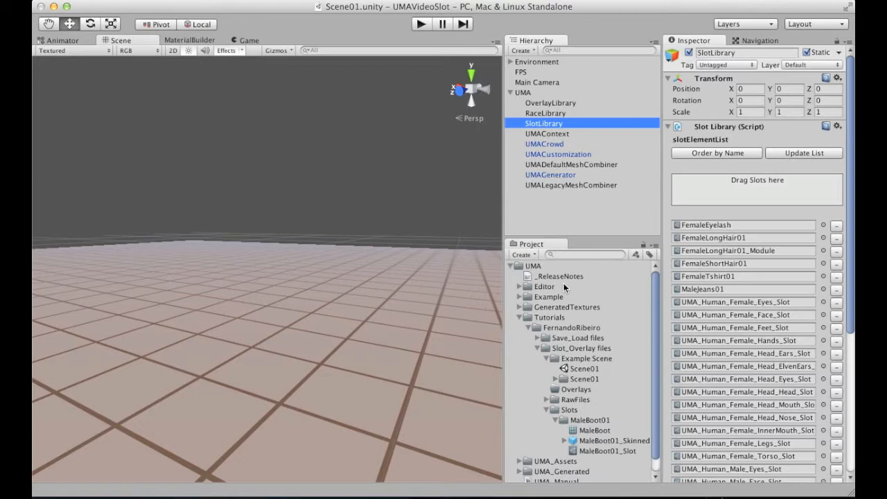
mouse_move(671, 195)
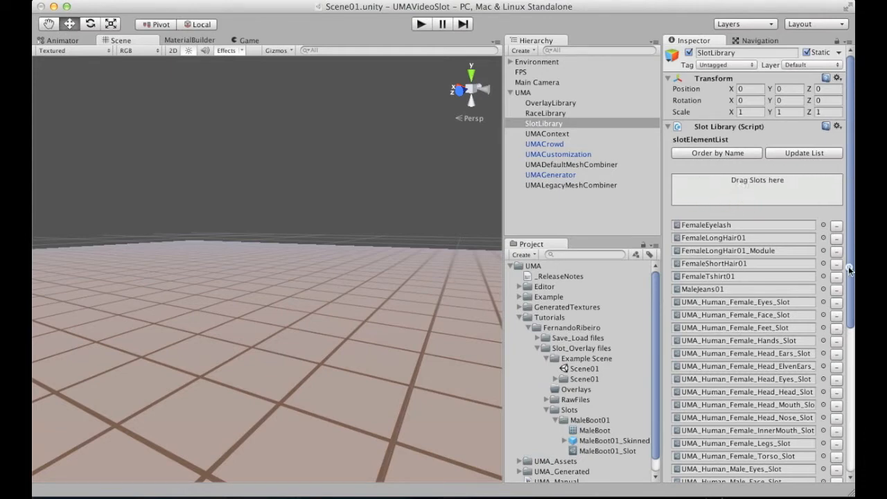
scroll("down", 3)
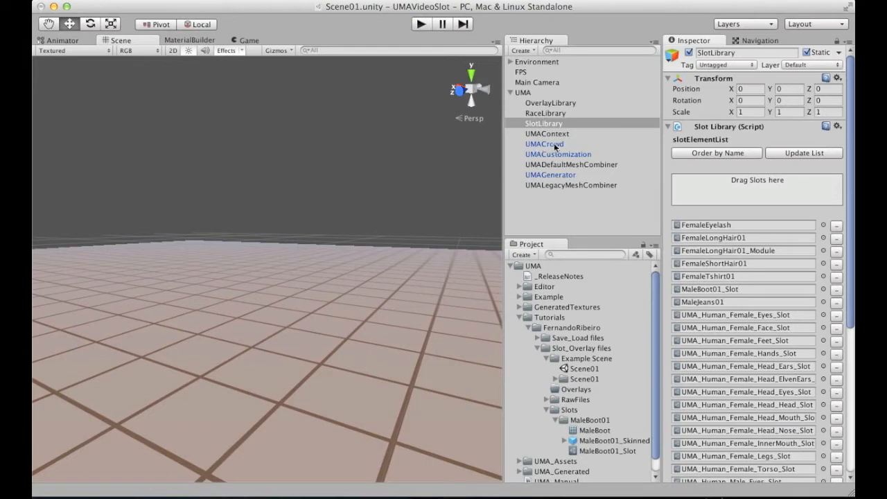
Select UMACrowd and expand its Random Pool listing HumanMale and HumanFemale.
left_click(544, 143)
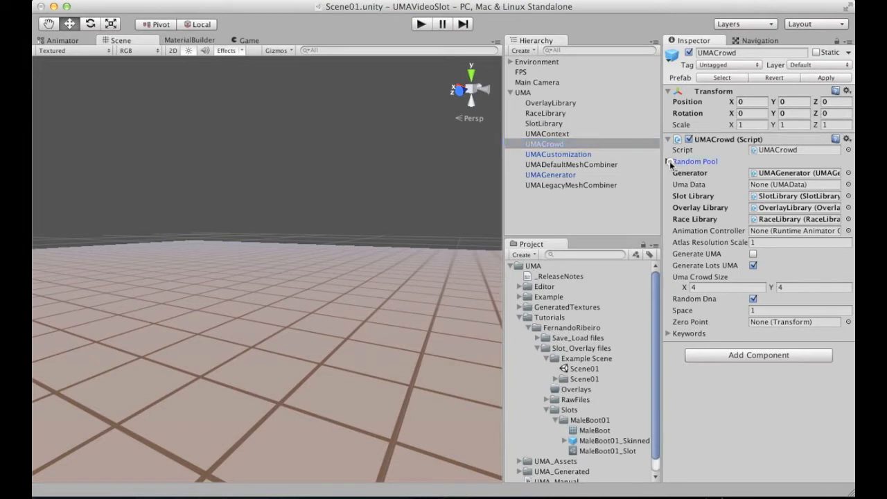
left_click(670, 161)
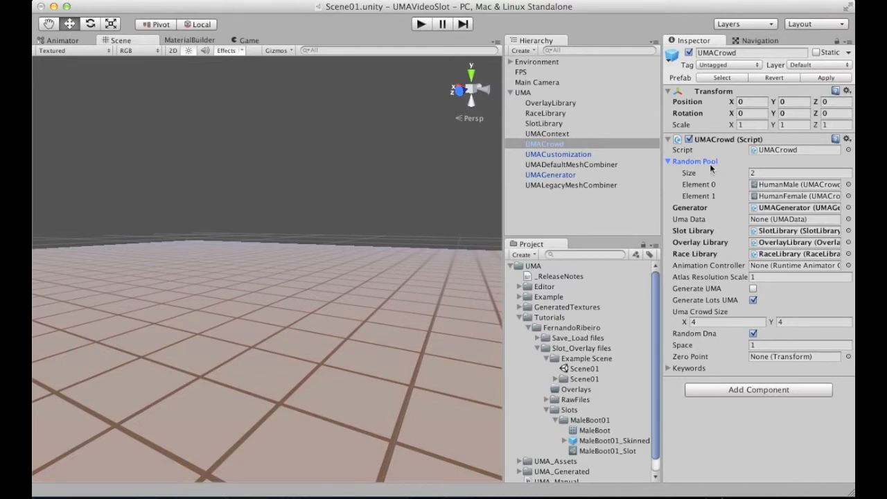
mouse_move(720, 167)
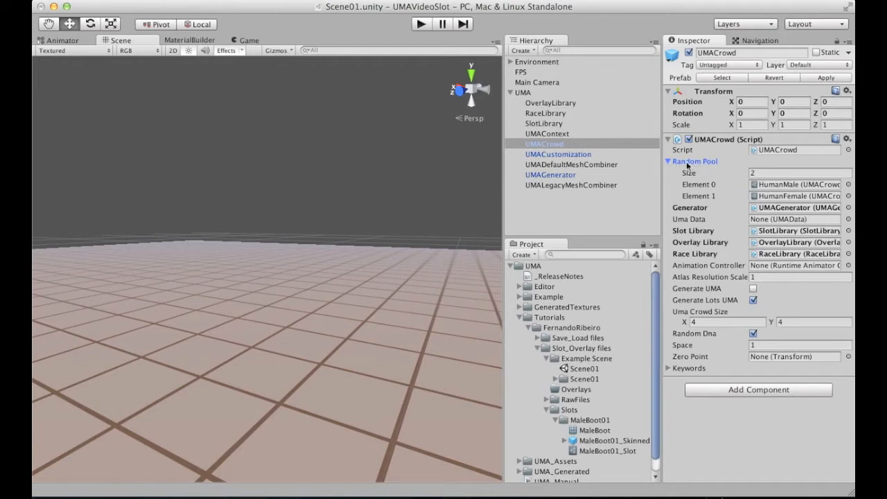
mouse_move(718, 165)
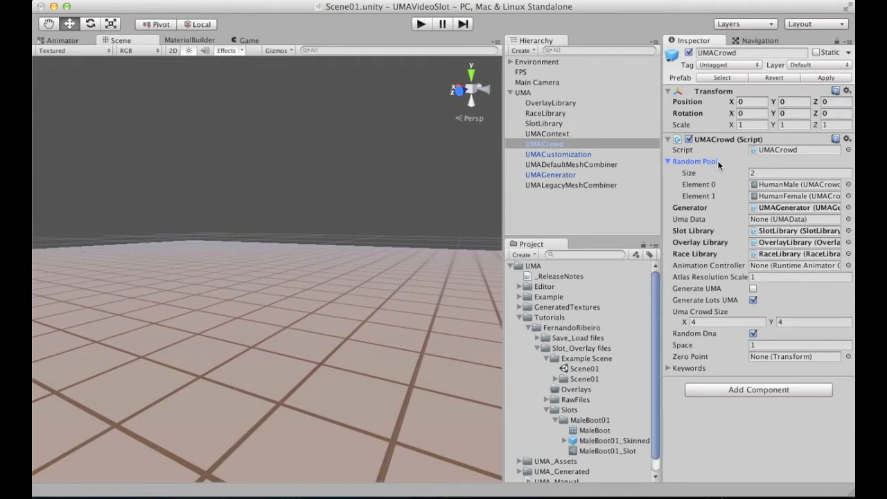
mouse_move(787, 154)
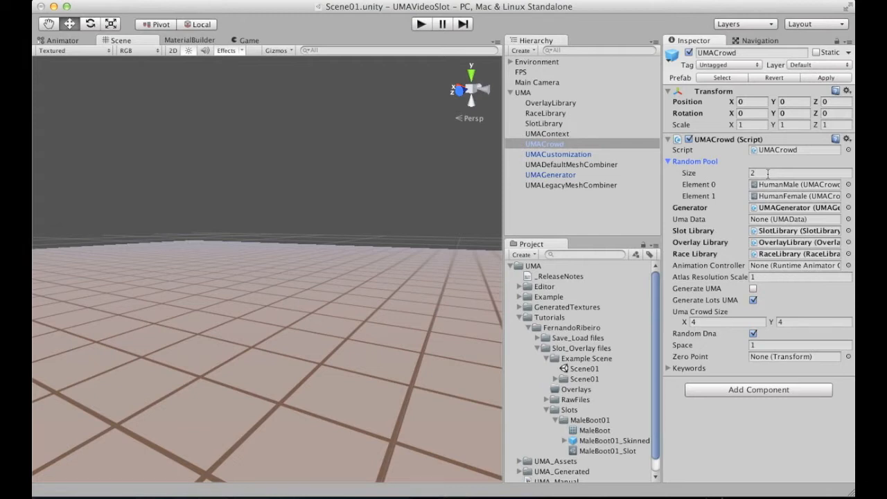
mouse_move(773, 151)
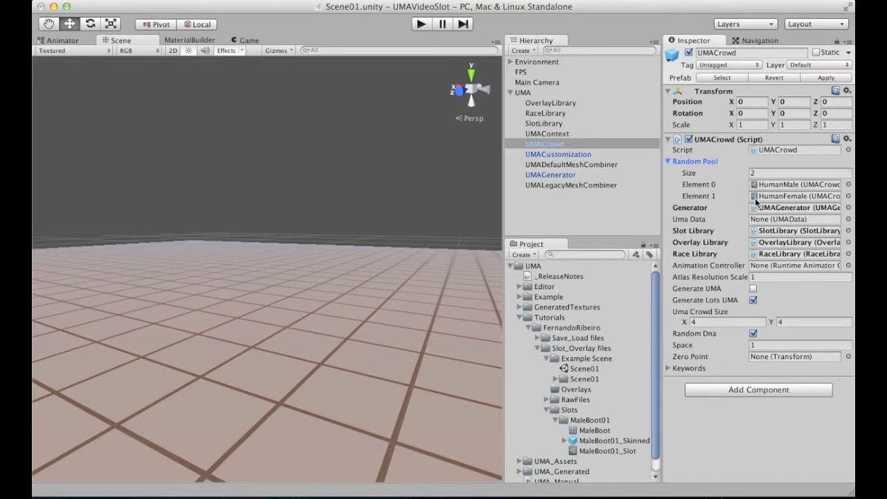
mouse_move(726, 174)
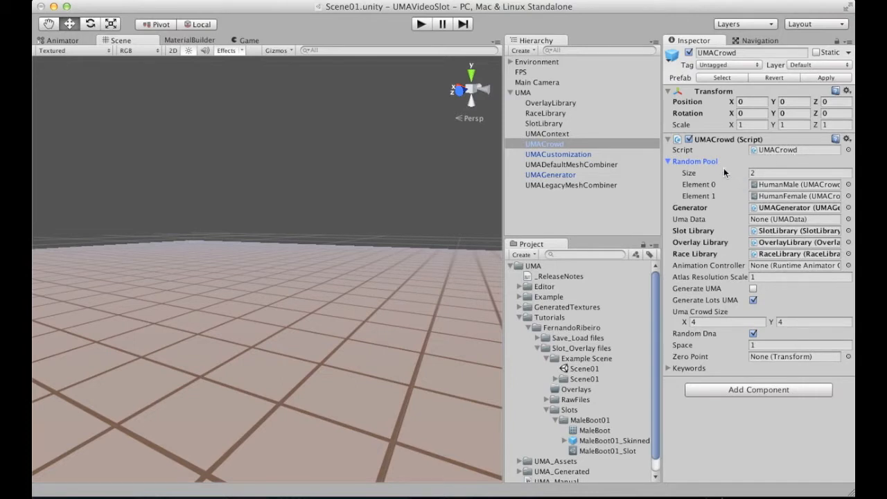
left_click(797, 172)
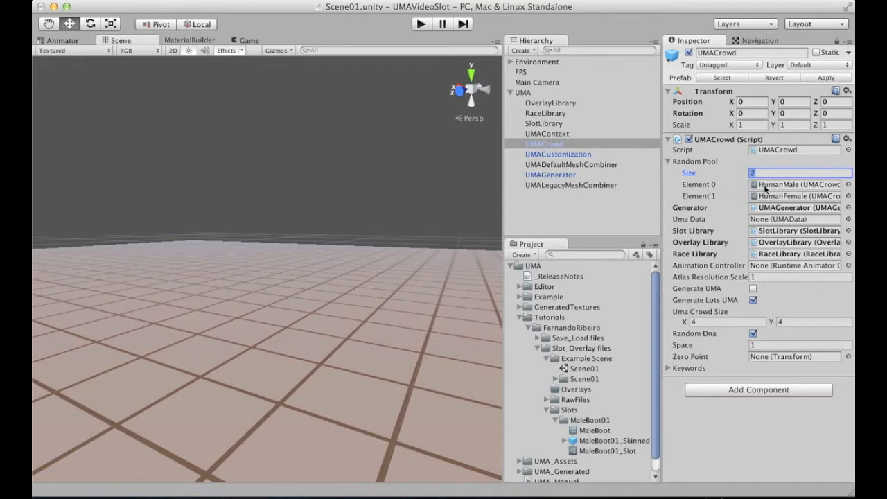
mouse_move(788, 200)
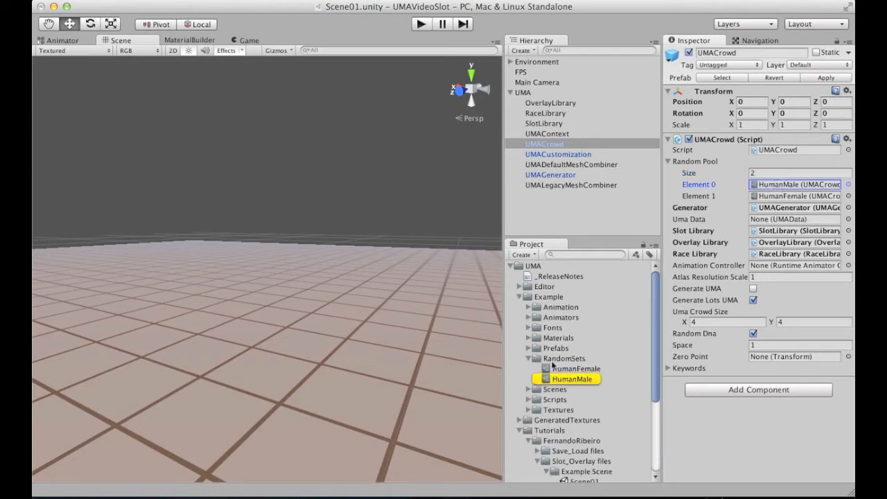
scroll("down", 3)
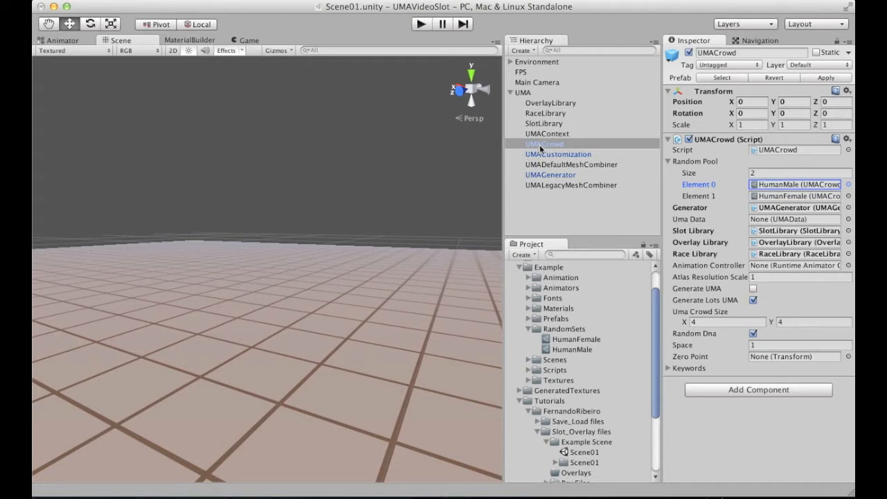
Set the UMACrowd Random Pool size to 1, keeping only HumanMale.
left_click(797, 172)
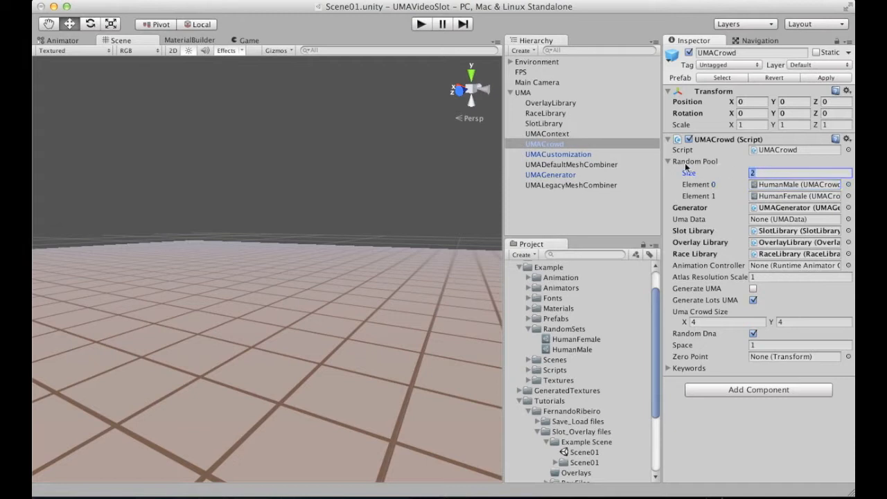
type("1")
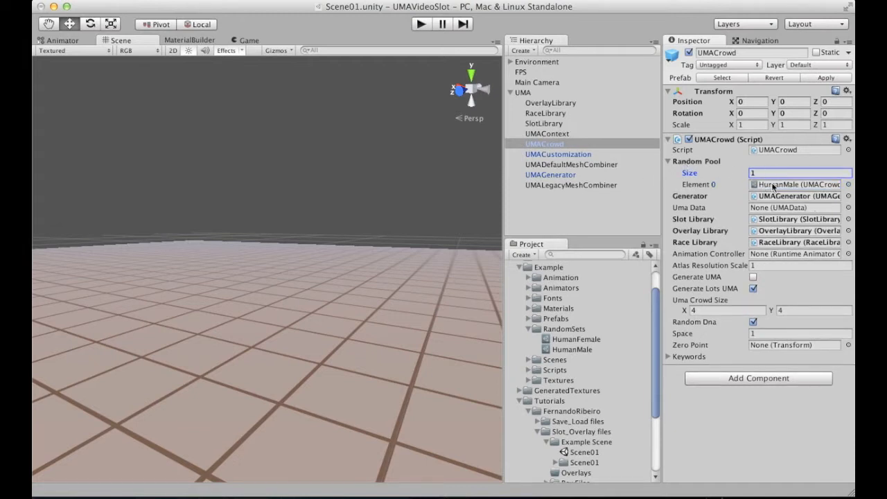
scroll("down", 3)
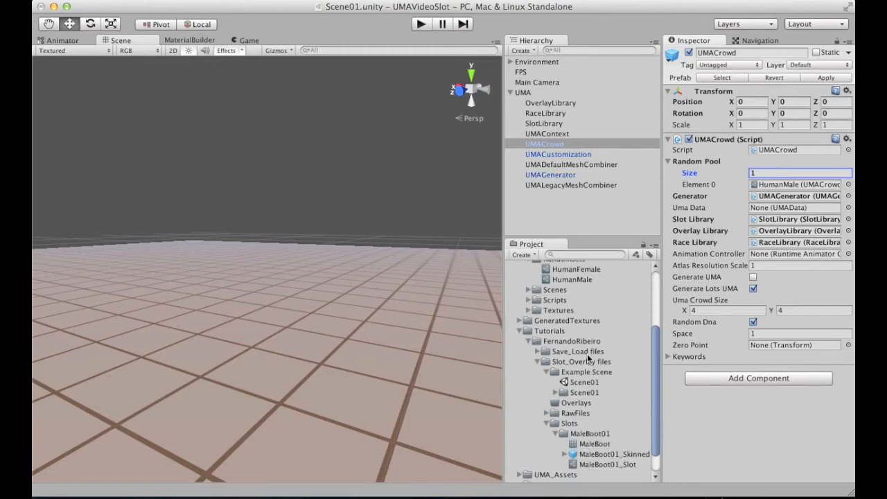
scroll("down", 3)
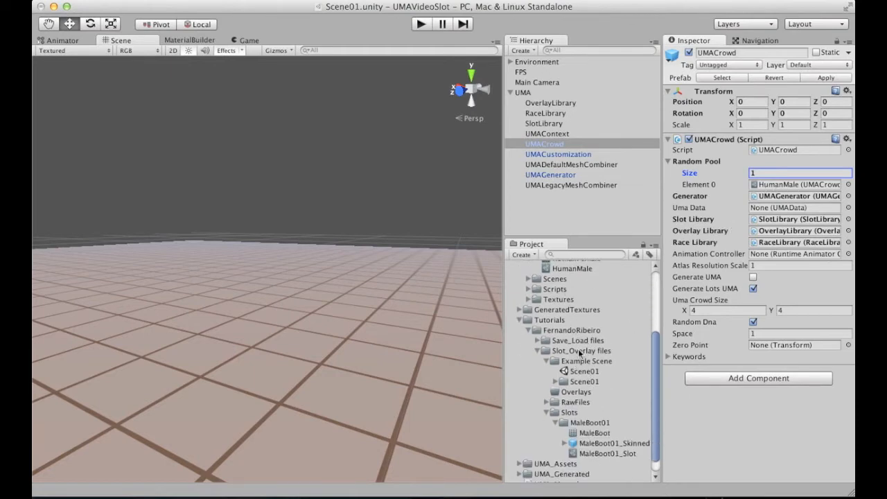
Make a RandomSets folder under Slot_Overlay files holding HumanMale_Boot01, a HumanMale copy.
left_click(563, 324)
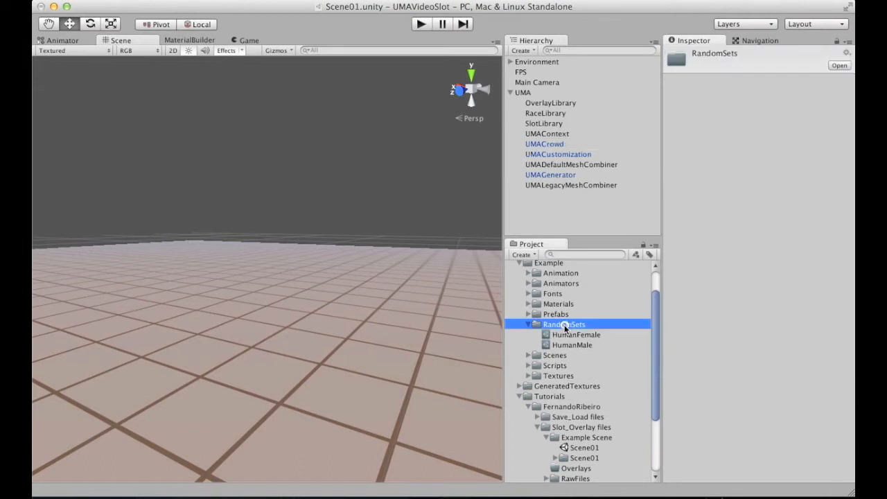
scroll("down", 3)
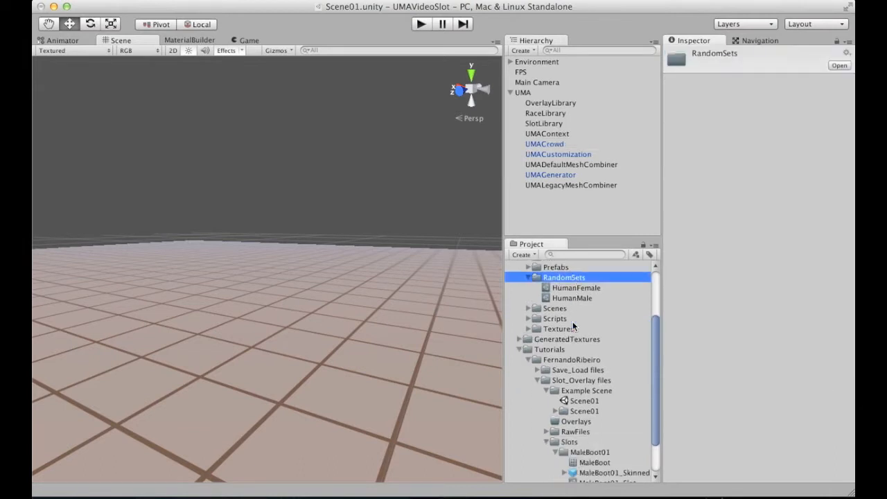
scroll("down", 3)
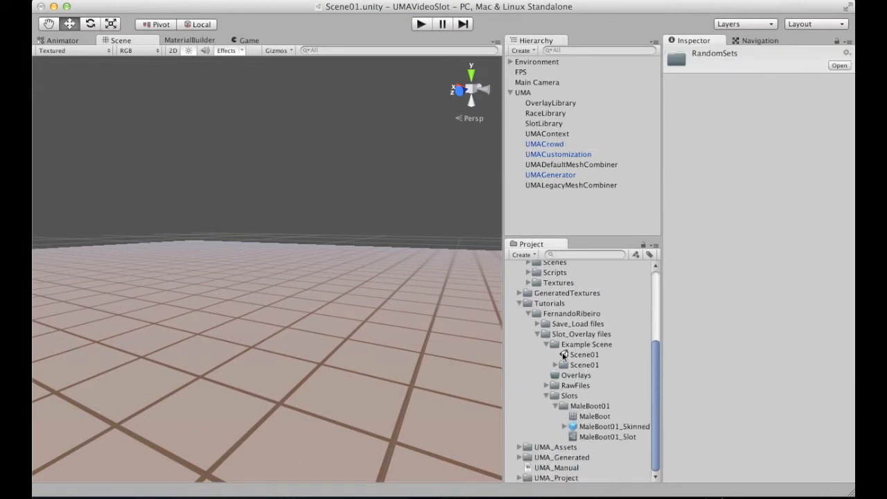
left_click(590, 334)
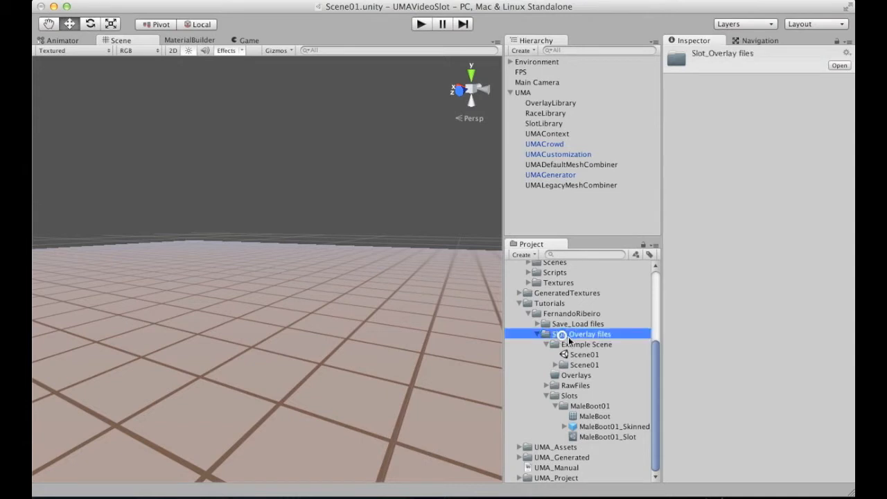
left_click(524, 254)
type("RandomSets")
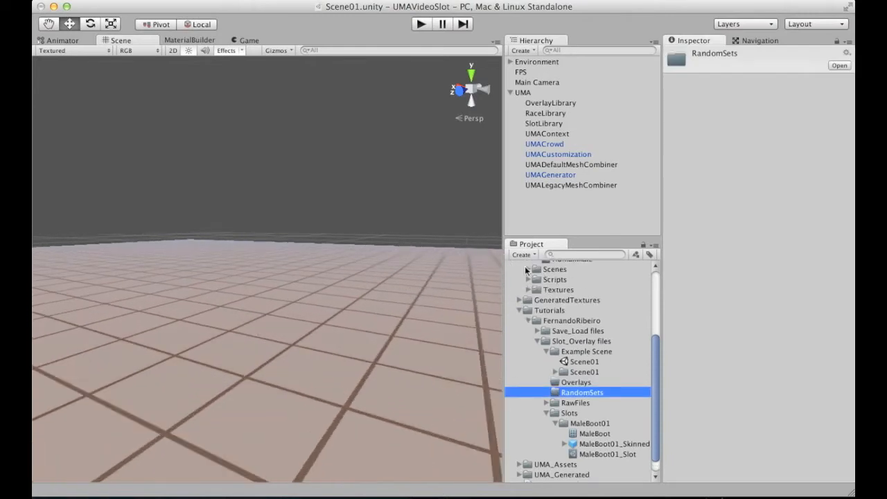
scroll("down", 3)
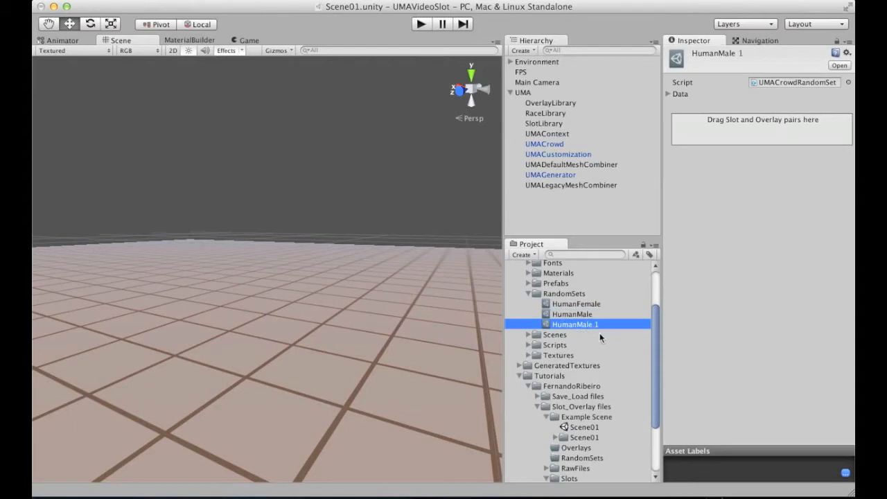
scroll("down", 3)
type("_Boot0")
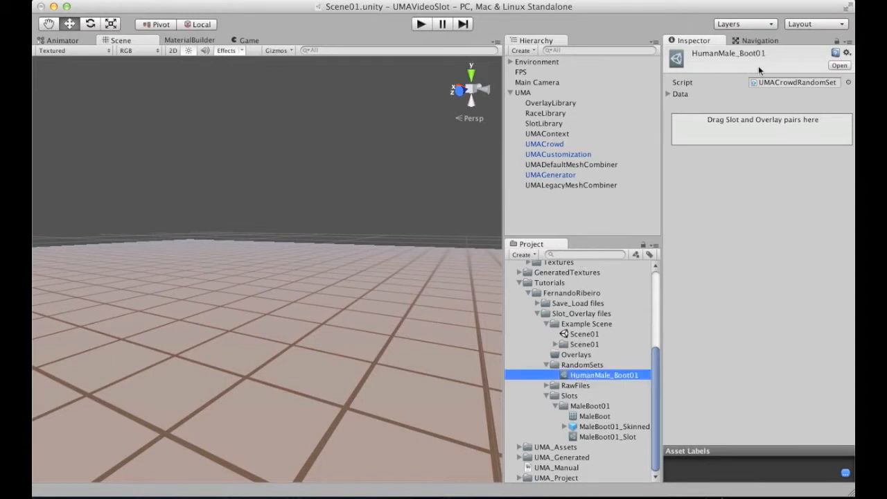
Review HumanMale_Boot01's slot elements and assign it as UMACrowd's sole Random Pool entry.
left_click(669, 94)
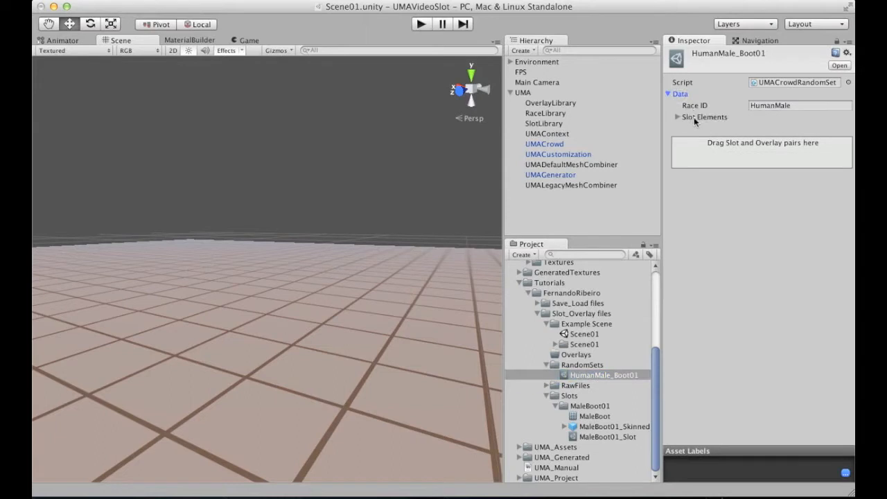
left_click(678, 117)
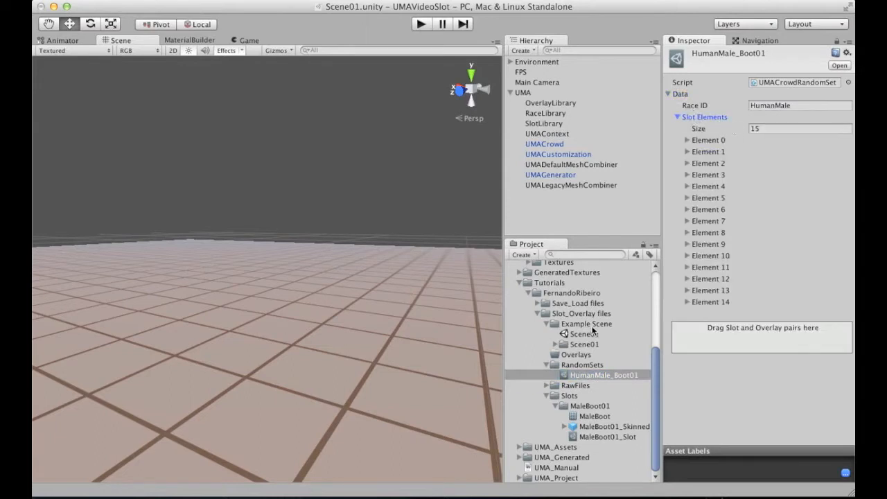
mouse_move(577, 364)
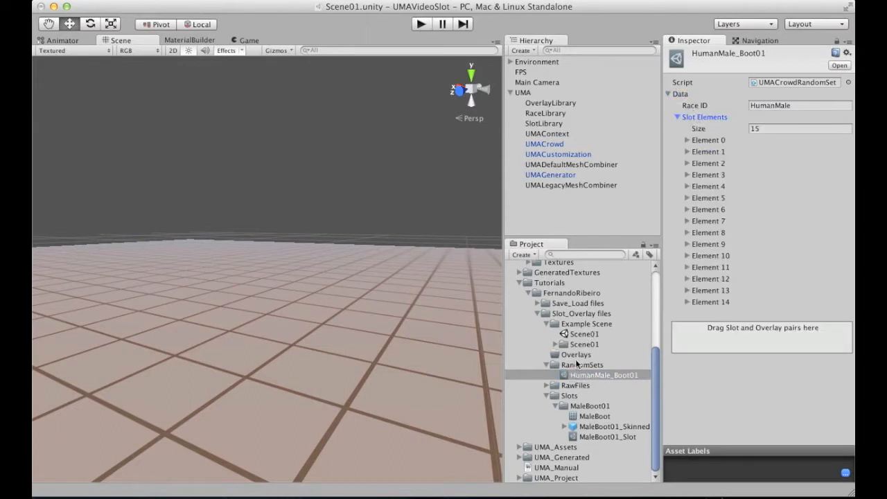
left_click(544, 143)
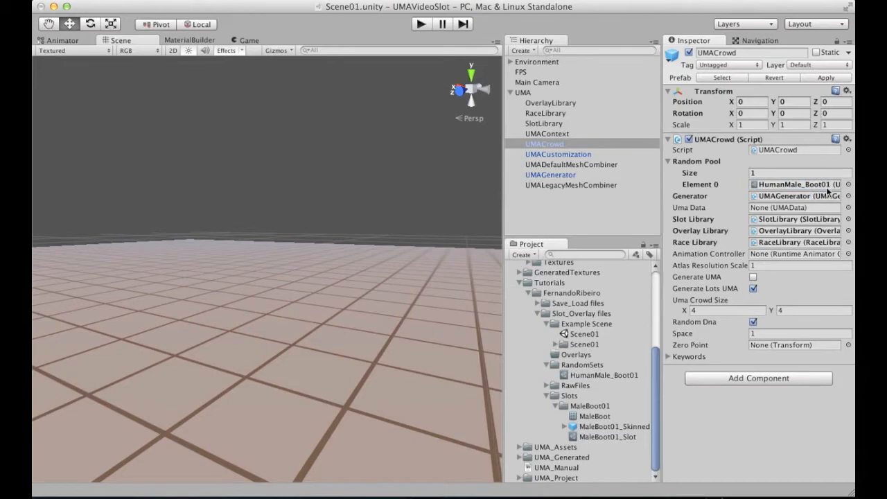
mouse_move(572, 377)
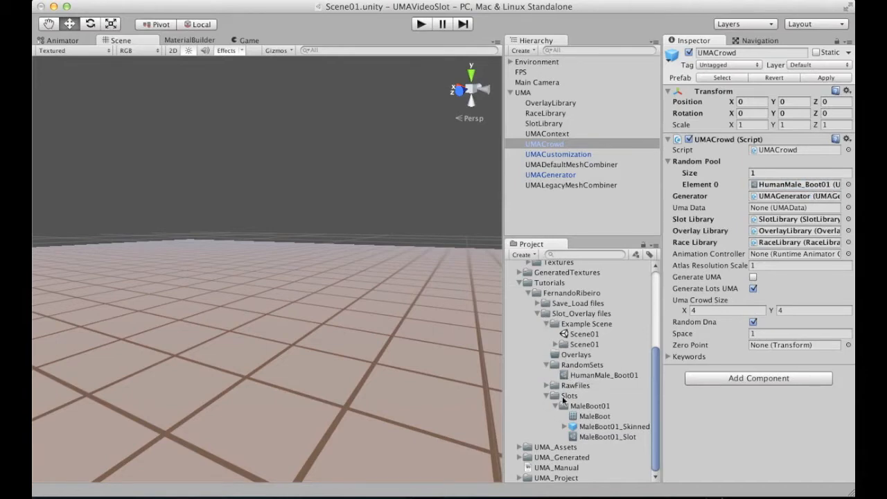
Reselect HumanMale_Boot01 and inspect slot element 0's possible slots.
left_click(604, 375)
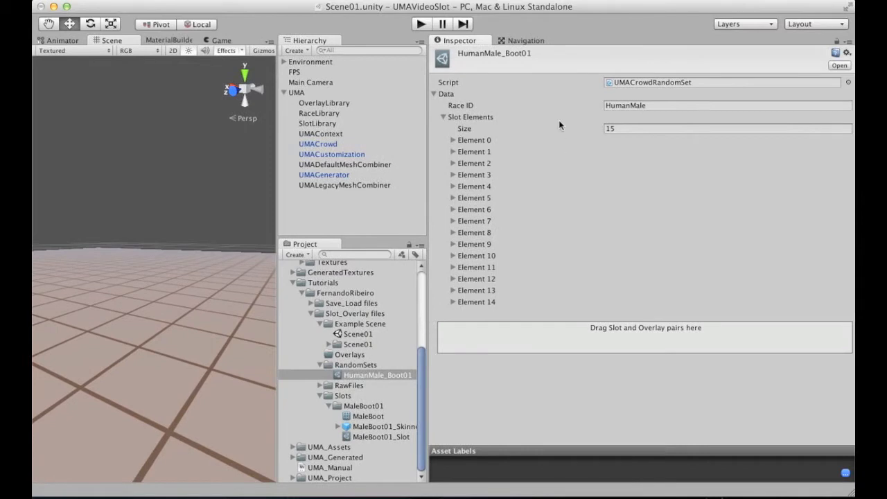
mouse_move(513, 115)
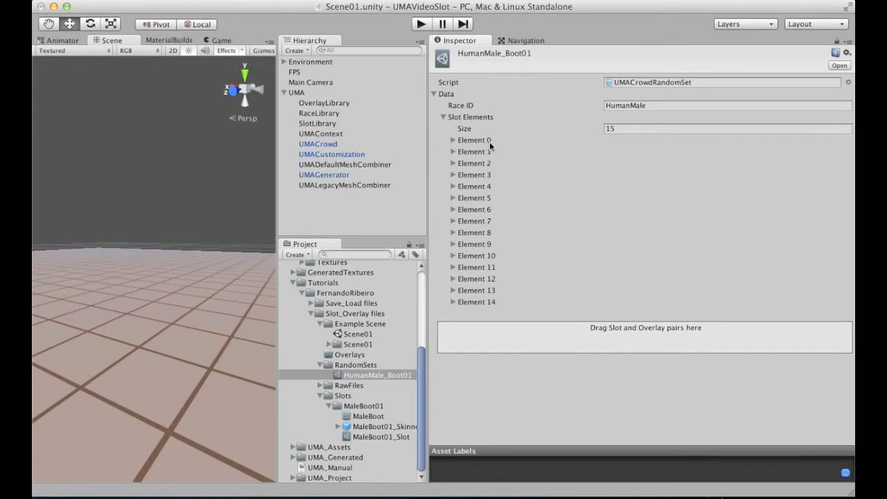
left_click(453, 140)
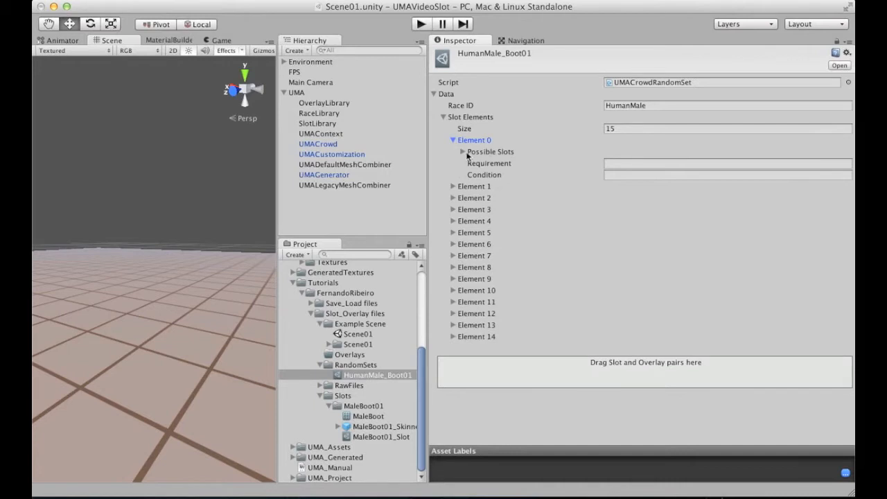
left_click(463, 151)
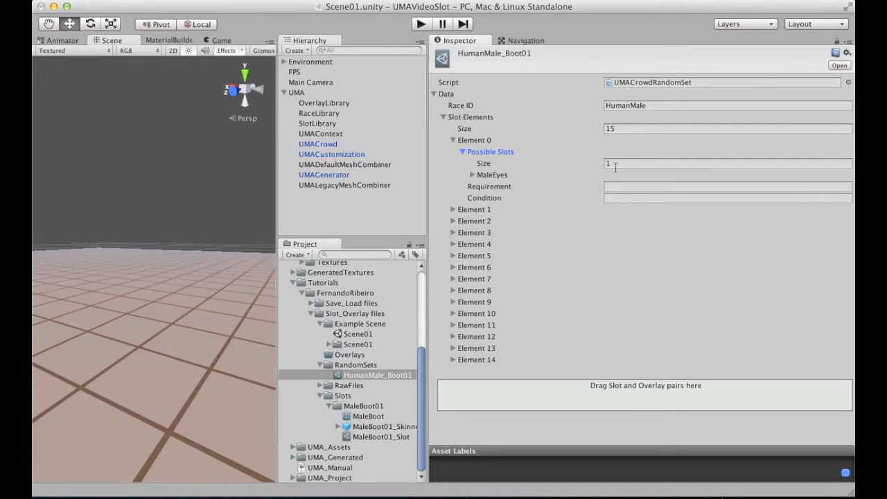
left_click(728, 163)
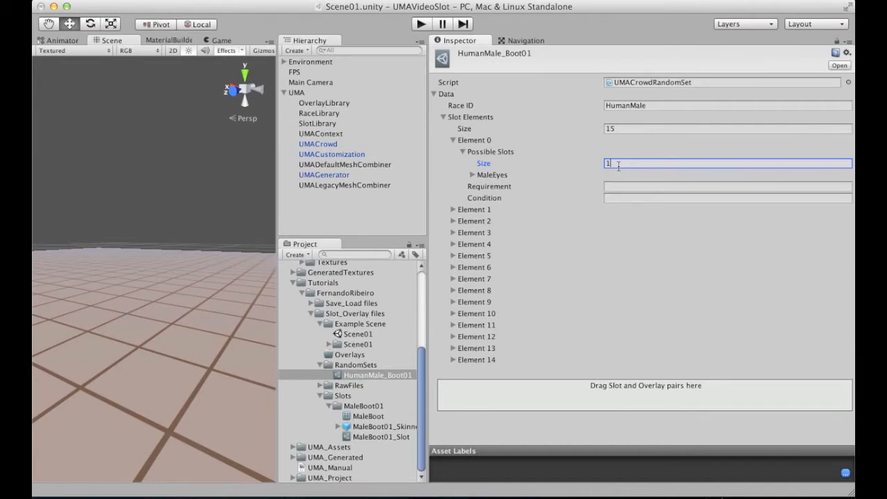
left_click(728, 105)
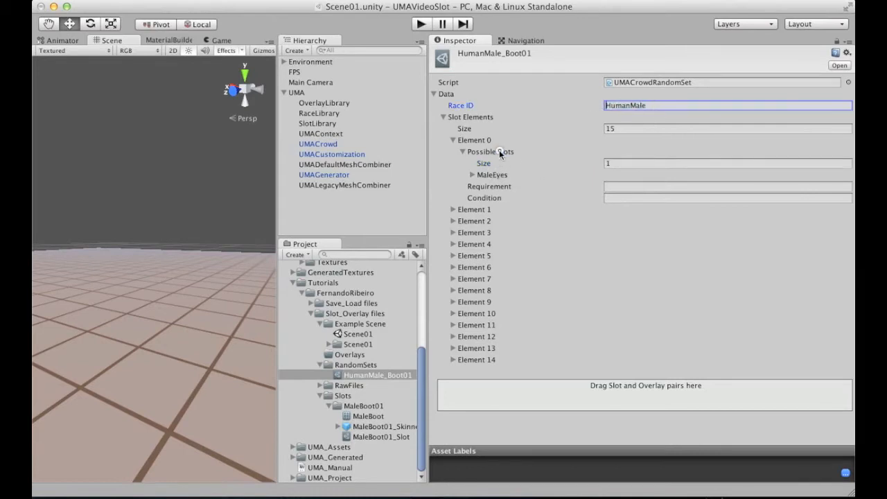
left_click(453, 140)
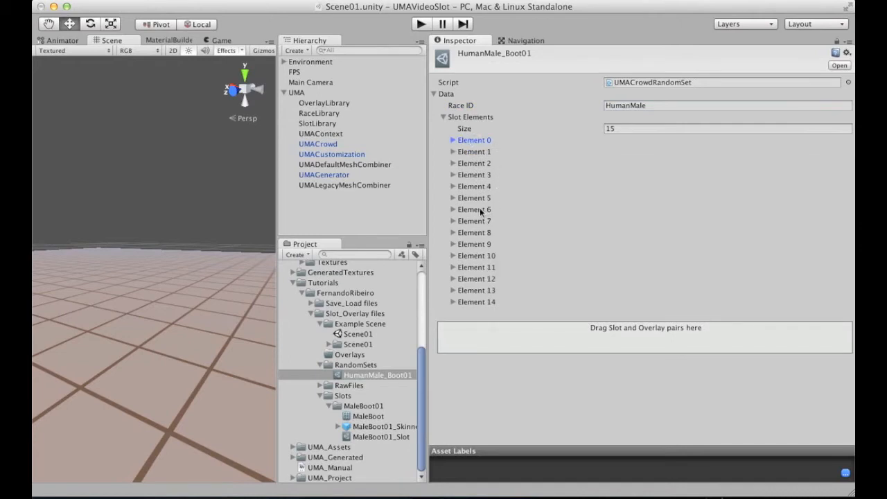
Expand slot element 6 to reveal its MaleFeet possible slot details.
left_click(454, 209)
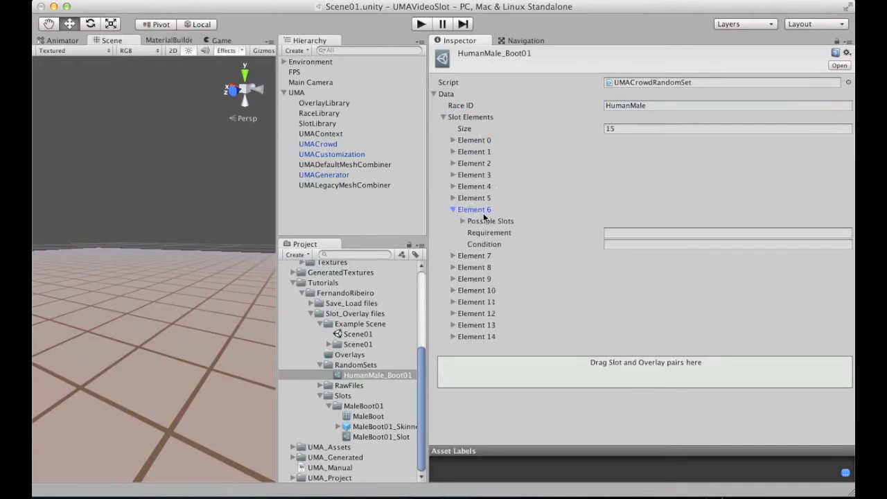
left_click(463, 220)
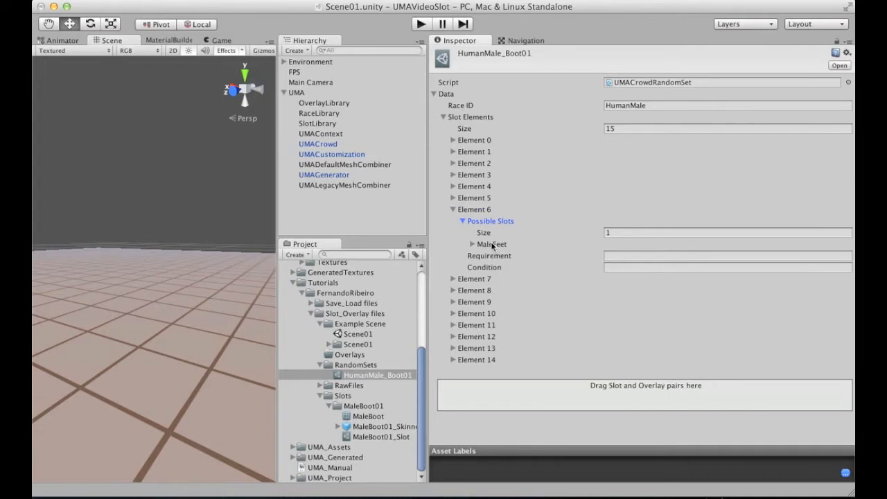
left_click(472, 244)
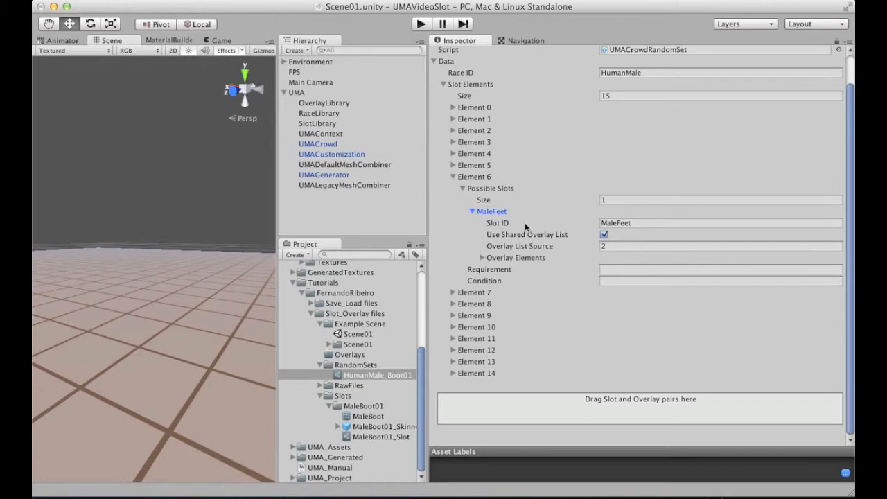
Set MaleFeet's Overlay List Source to 2 and check its empty Overlay Elements.
left_click(721, 222)
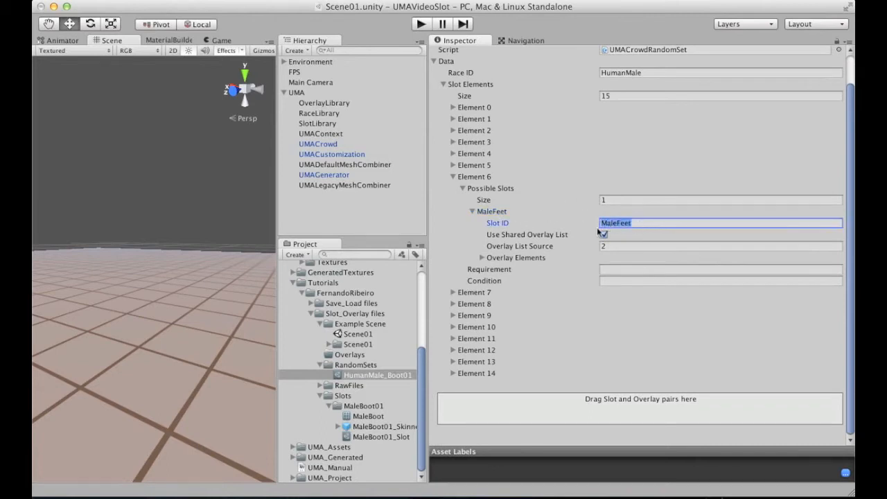
mouse_move(499, 239)
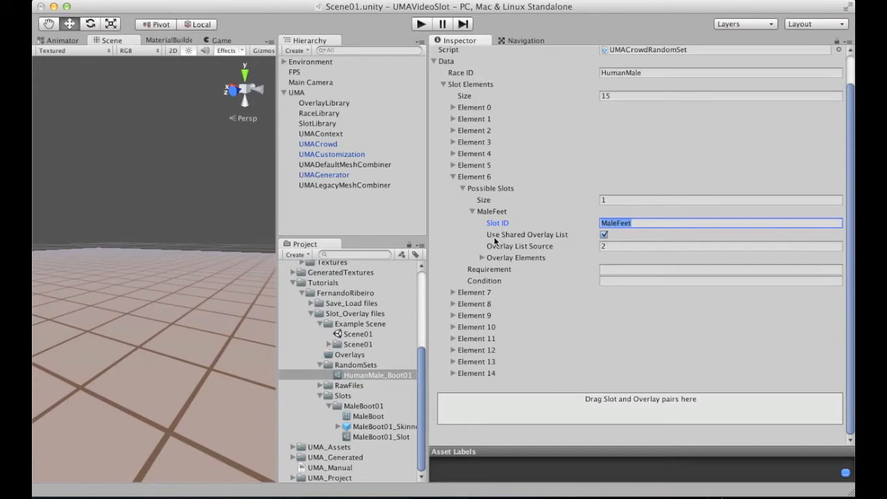
mouse_move(494, 240)
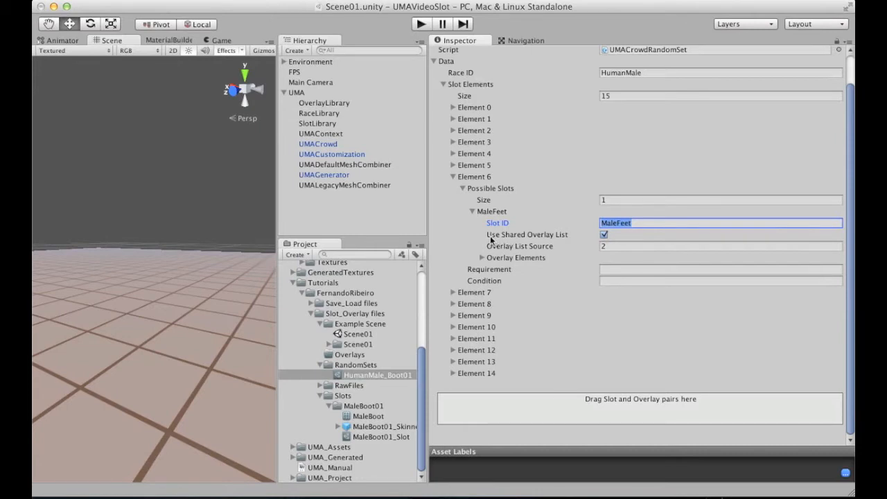
mouse_move(530, 239)
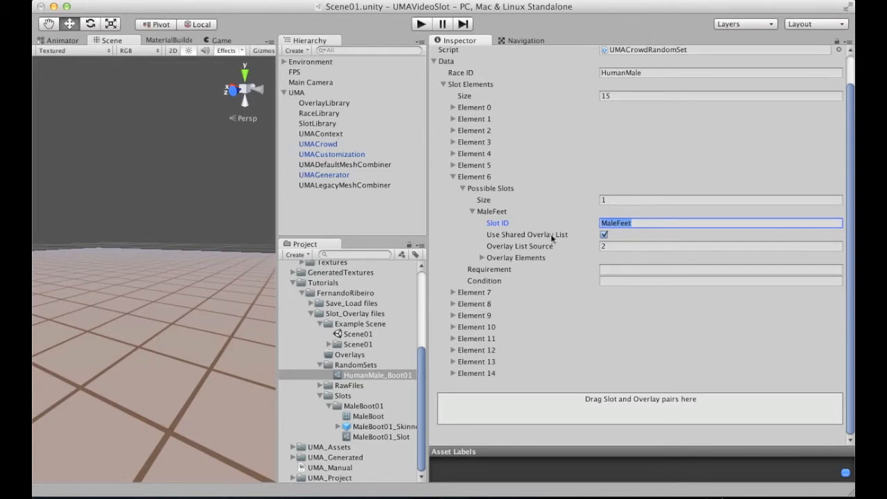
mouse_move(551, 246)
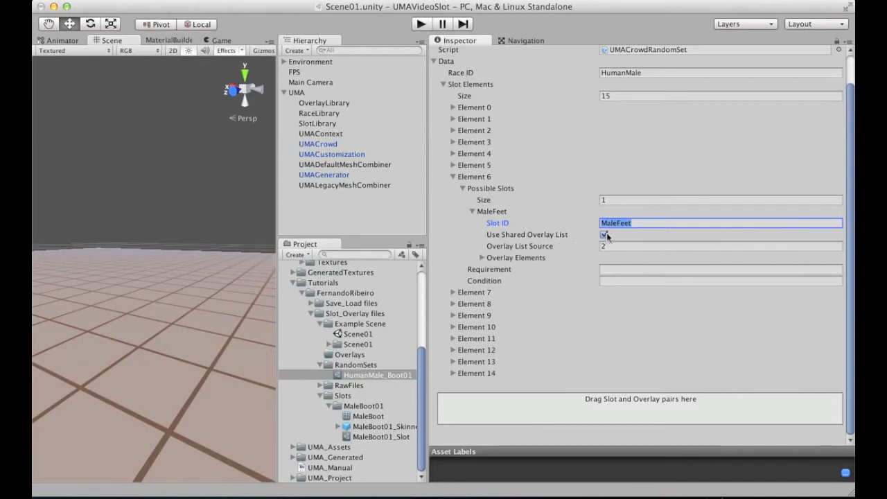
mouse_move(637, 223)
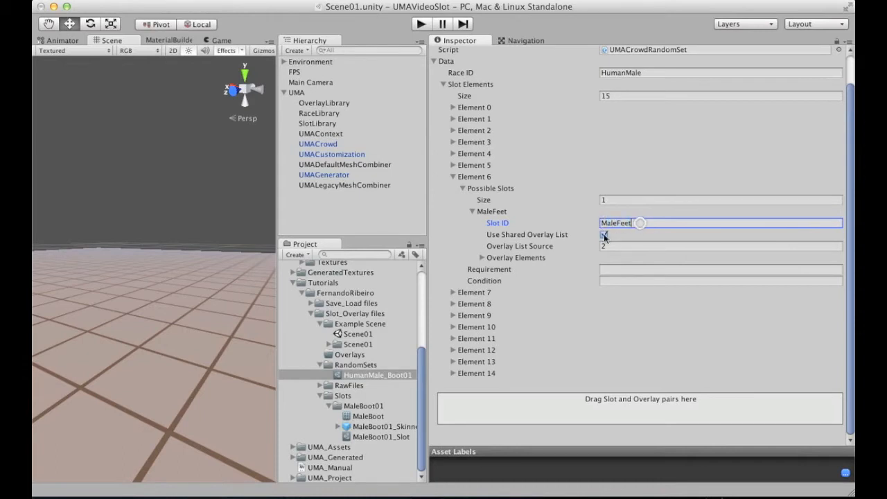
left_click(604, 235)
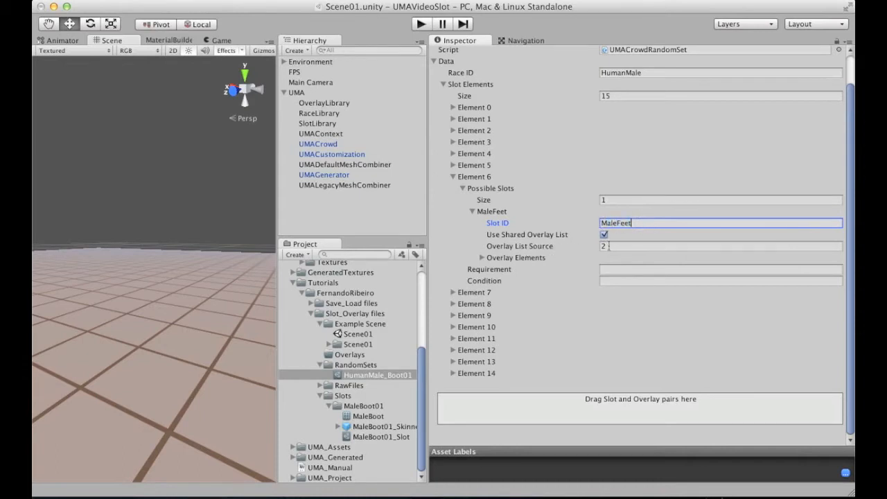
left_click(721, 246)
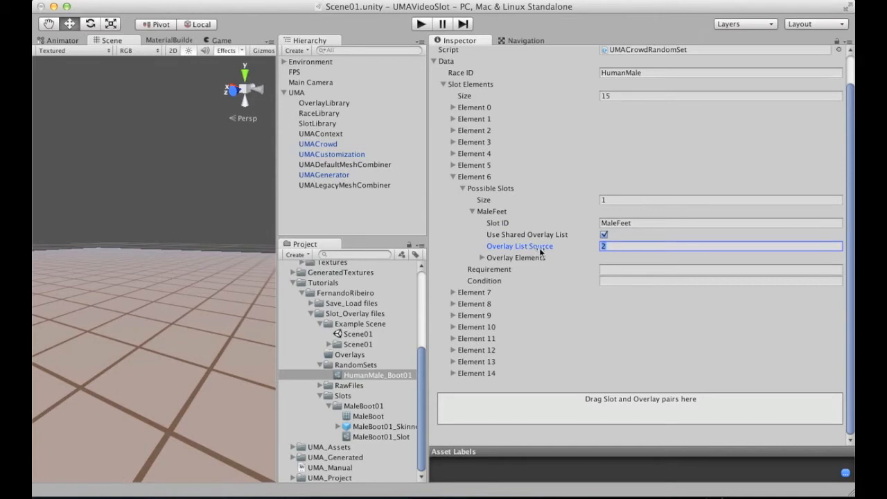
mouse_move(525, 264)
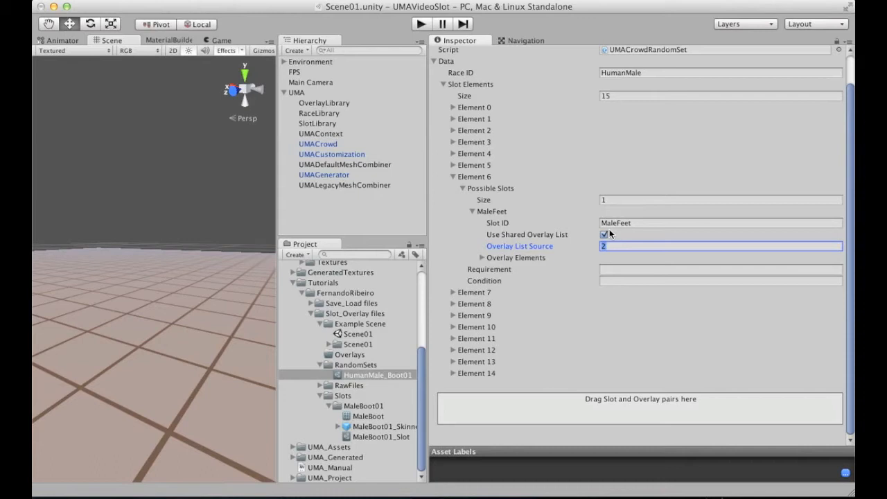
mouse_move(638, 226)
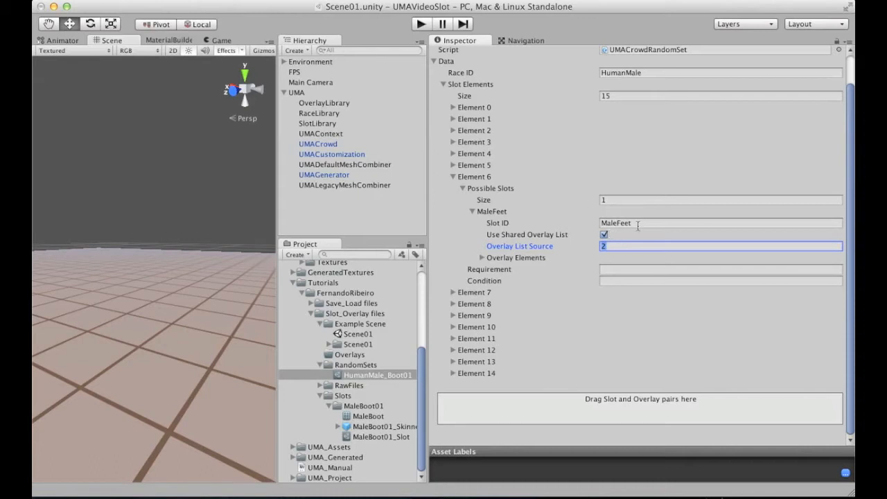
mouse_move(561, 248)
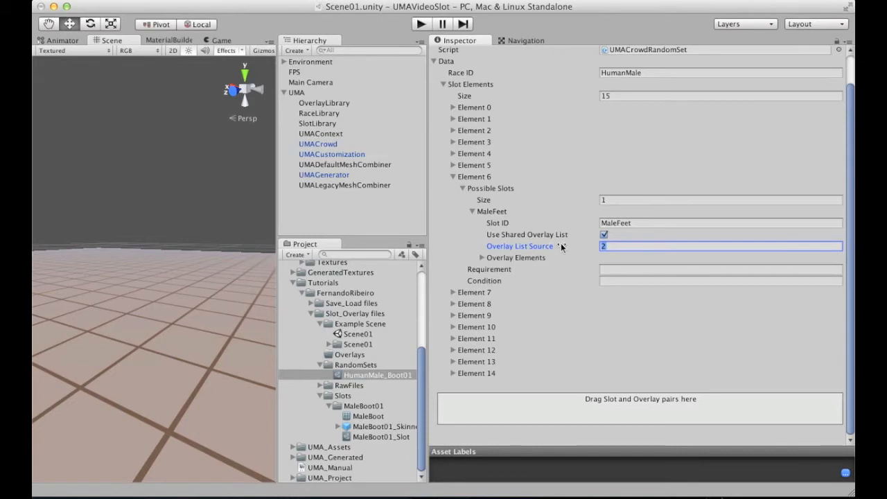
mouse_move(532, 262)
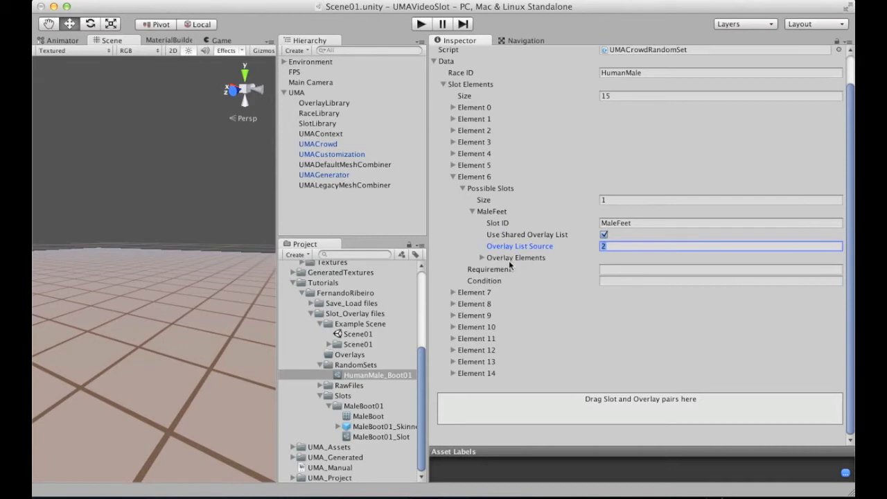
left_click(482, 258)
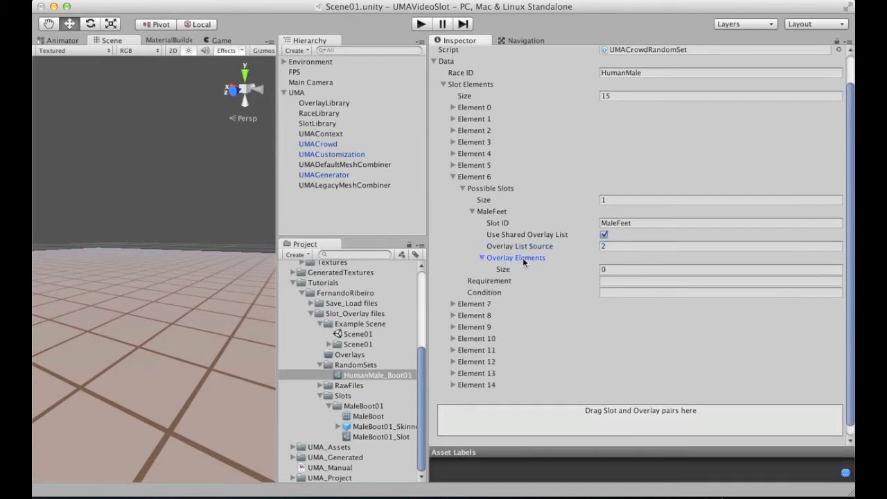
left_click(482, 257)
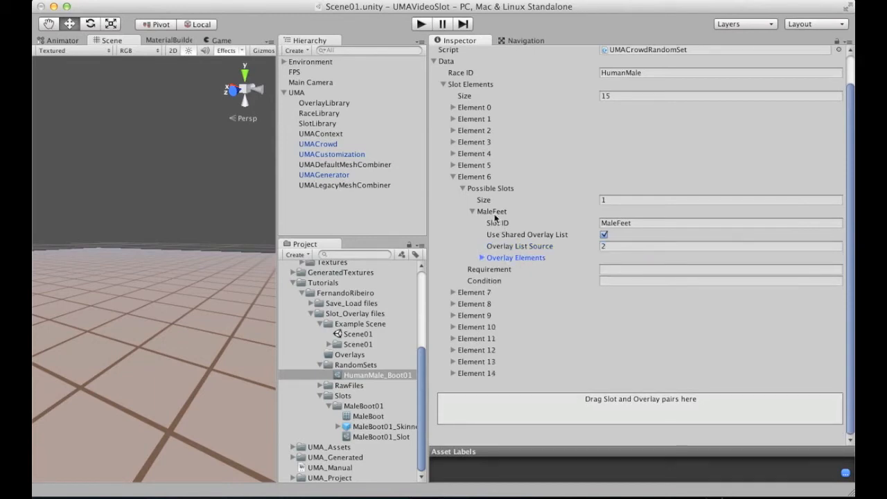
mouse_move(513, 223)
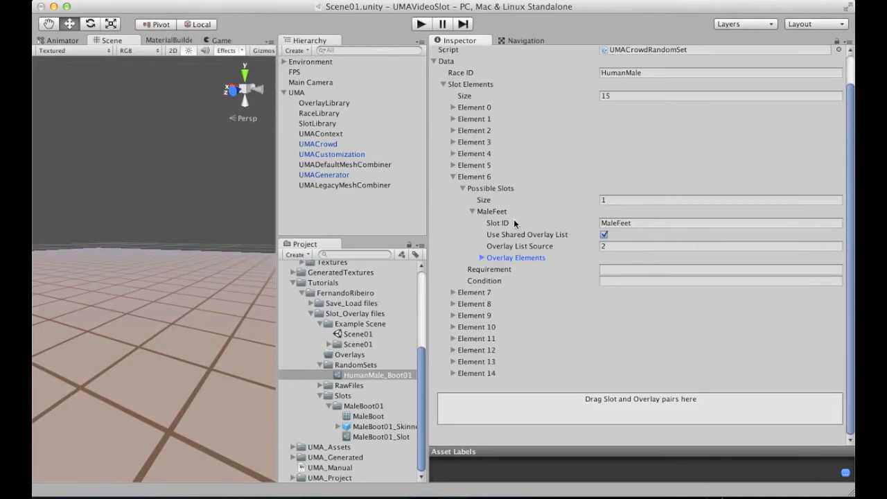
Give Element 6 two possible slots, with MaleBoot01 as the new Slot ID.
left_click(721, 200)
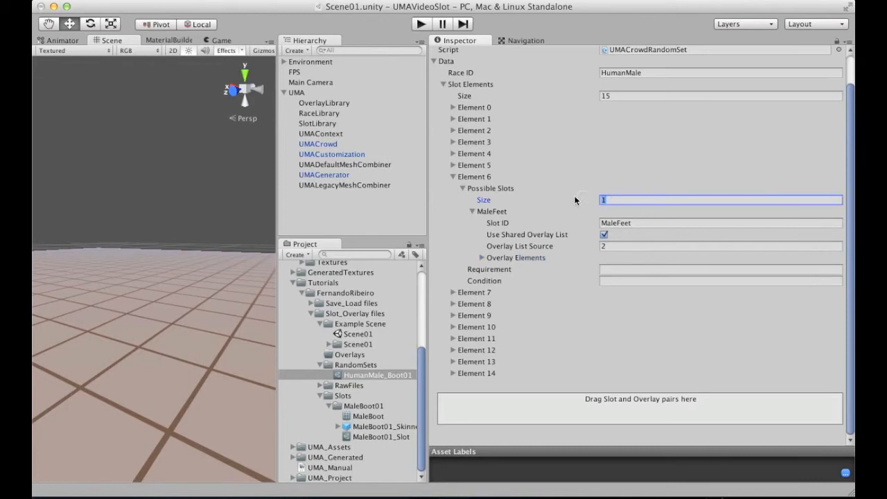
type("2")
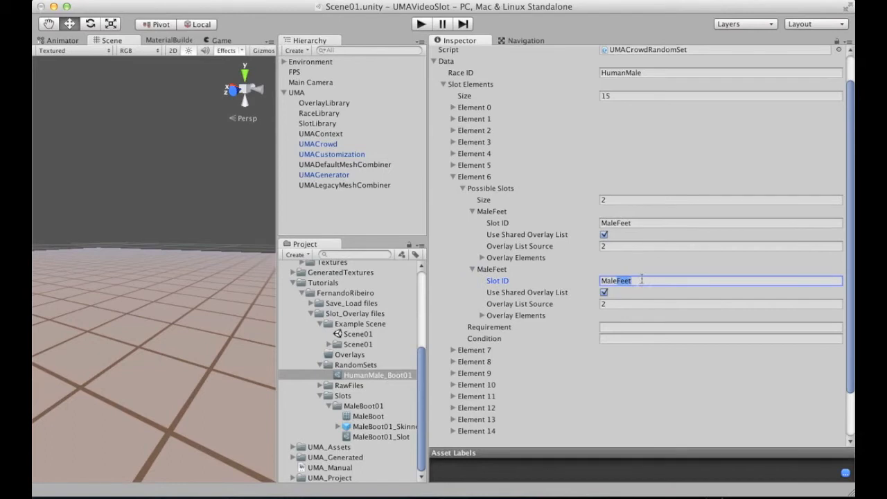
type("MaleBoot01")
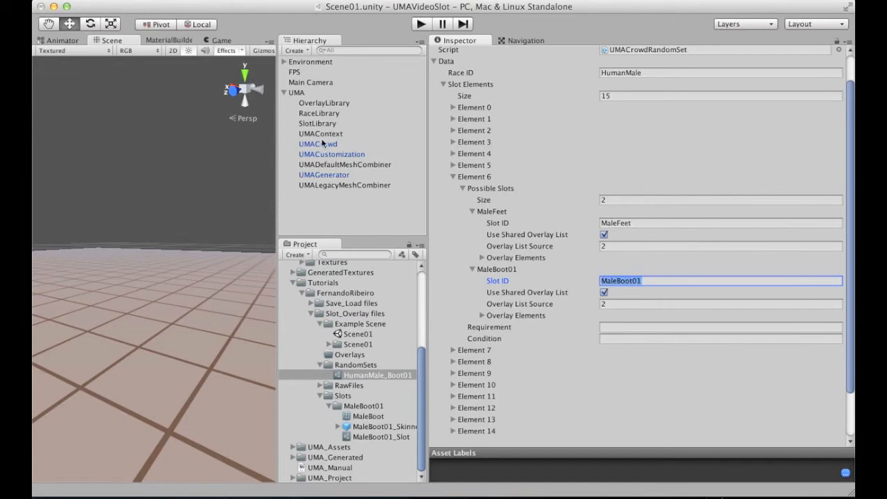
Confirm MaleBoot01_Slot in the SlotLibrary, keep HumanMale_Boot01 Element 6 on overlay source 2, and widen the Scene view.
left_click(317, 123)
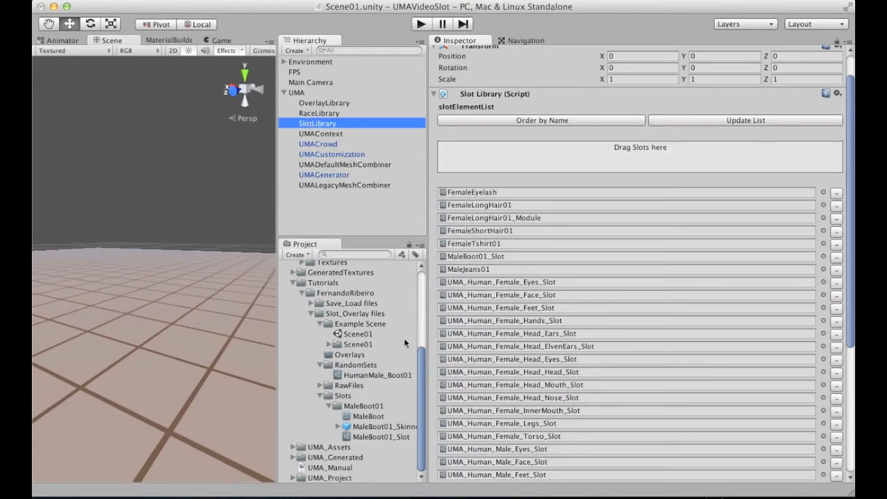
left_click(380, 436)
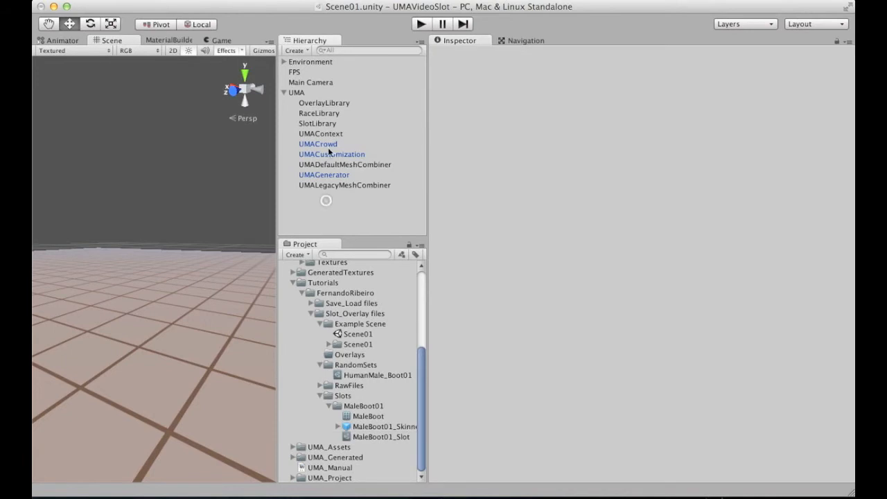
left_click(378, 375)
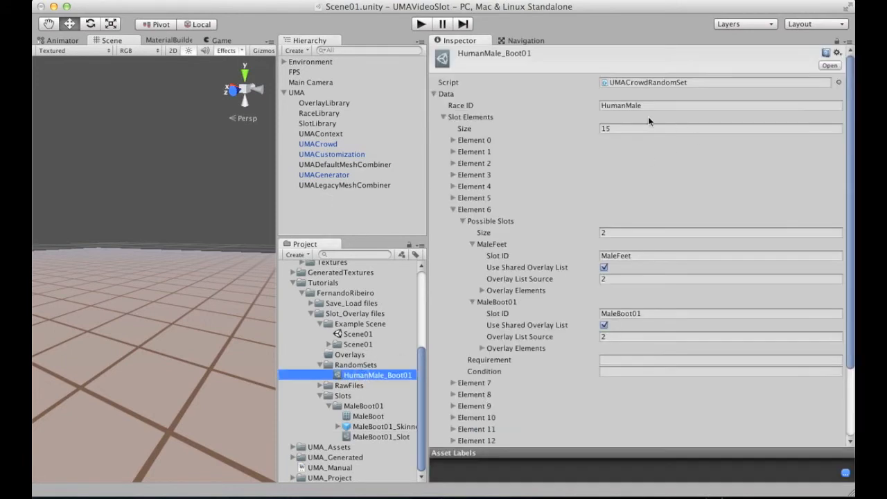
left_click(721, 313)
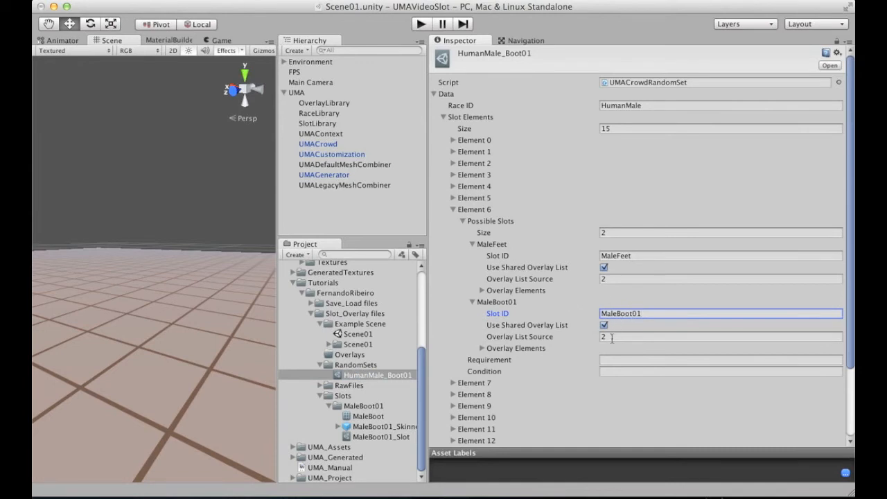
mouse_move(578, 268)
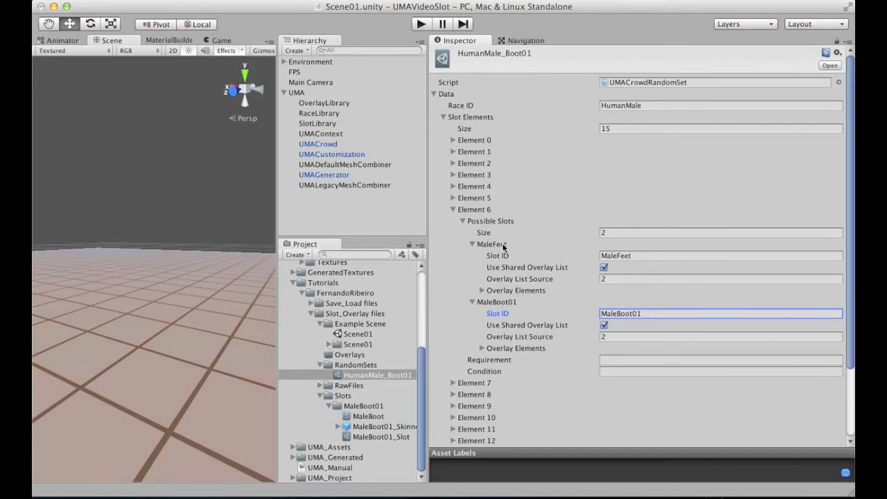
mouse_move(506, 260)
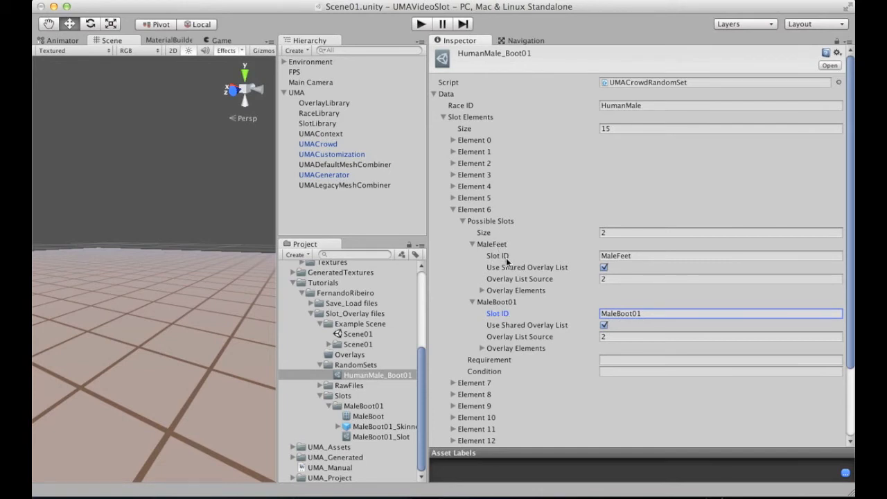
mouse_move(513, 248)
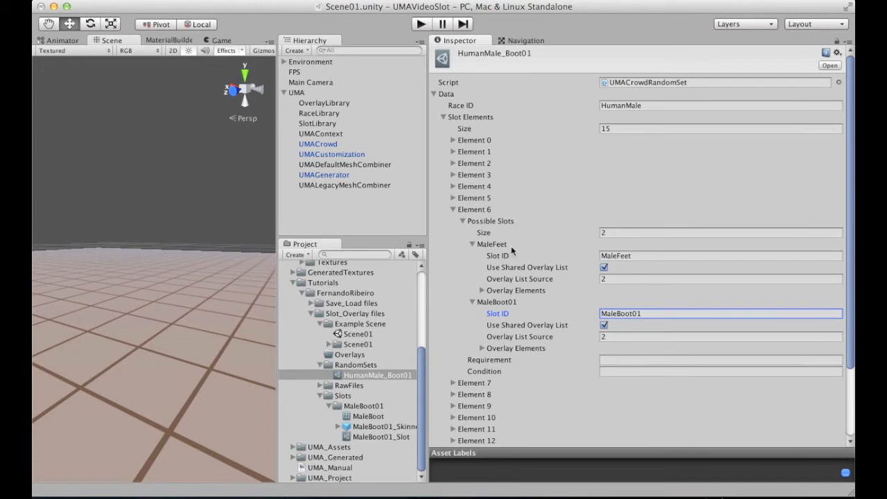
mouse_move(489, 246)
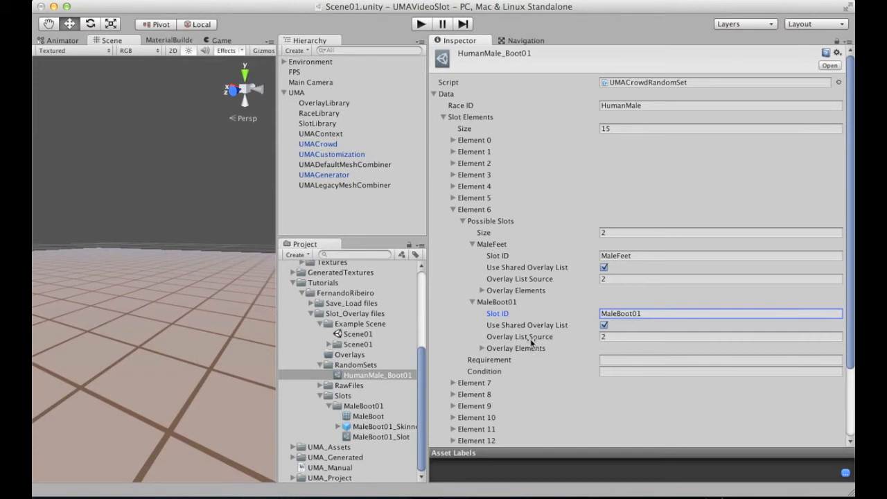
mouse_move(506, 325)
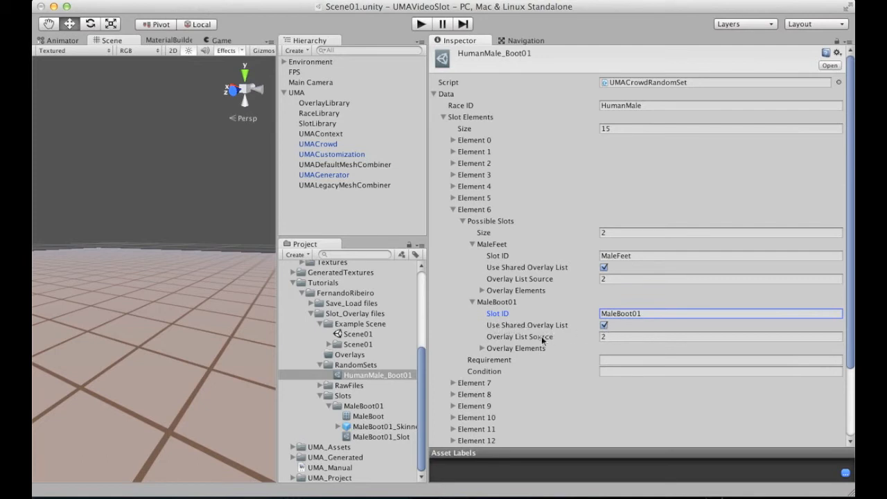
left_click(721, 336)
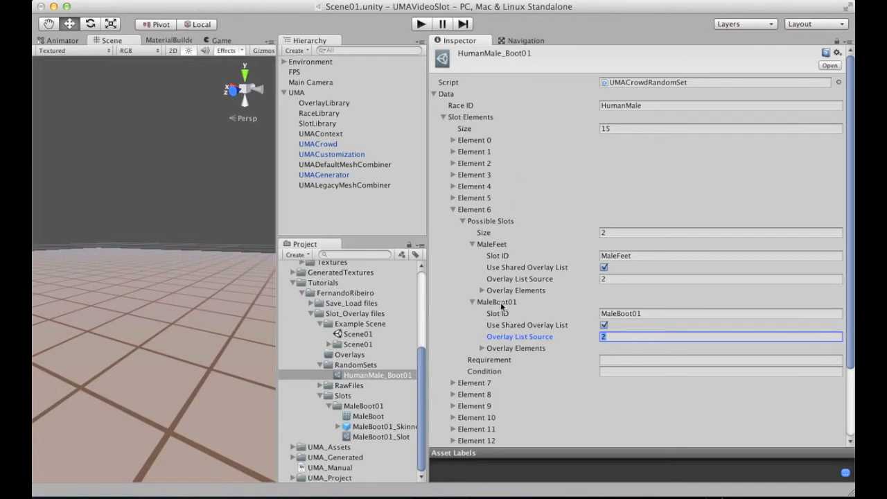
left_click(463, 220)
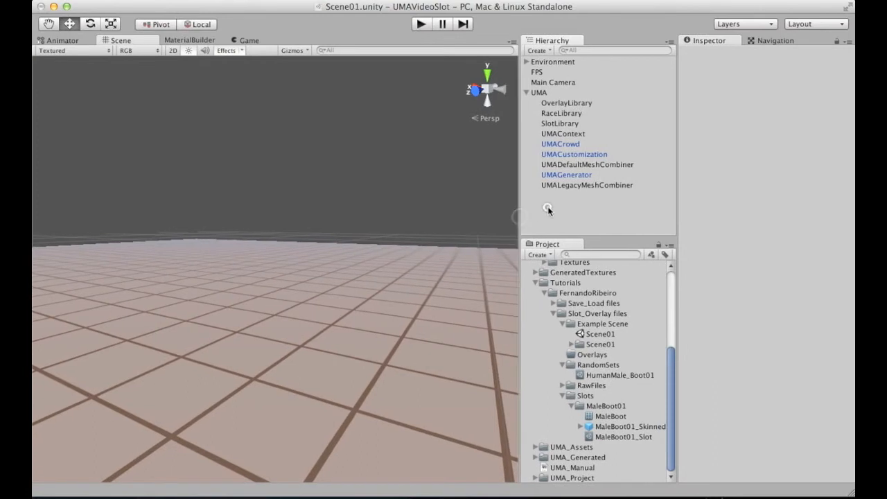
Check UMACrowd's Random Pool entry, then enter Play mode to generate the male crowd.
left_click(560, 143)
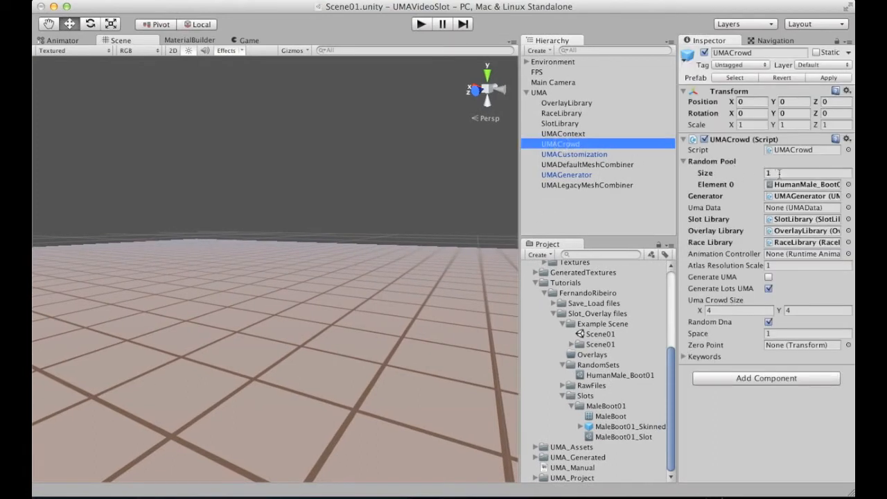
left_click(807, 173)
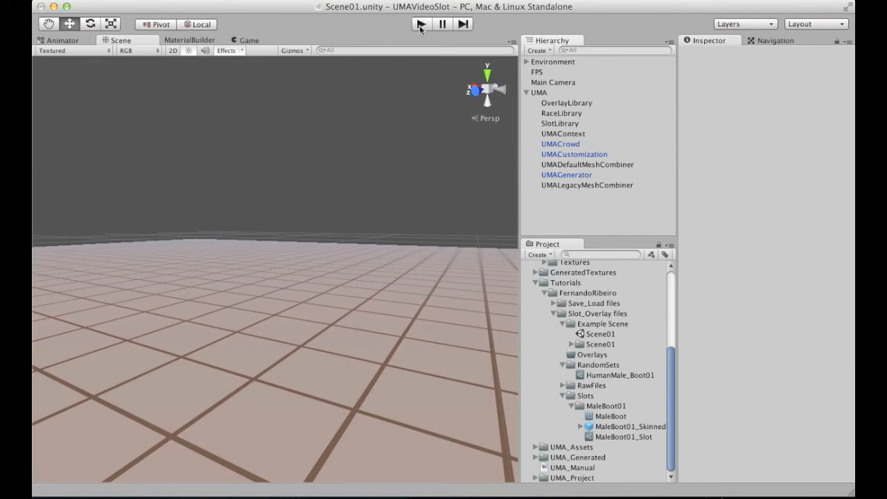
left_click(421, 23)
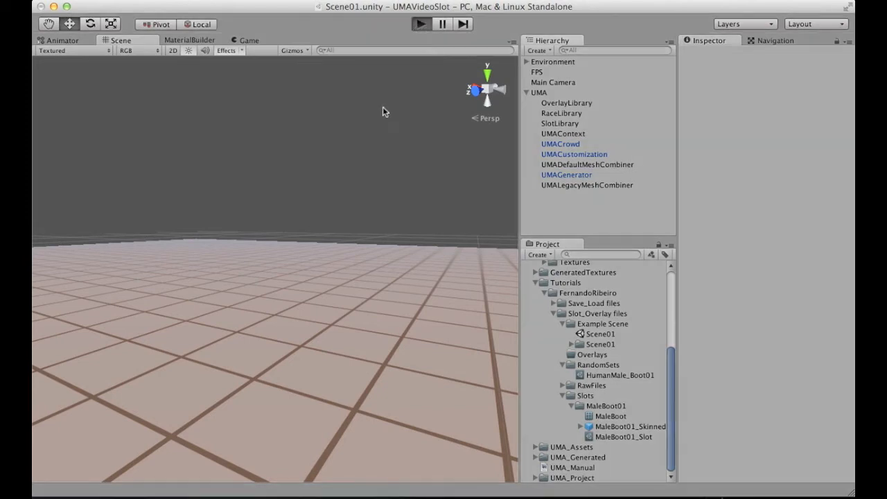
mouse_move(388, 113)
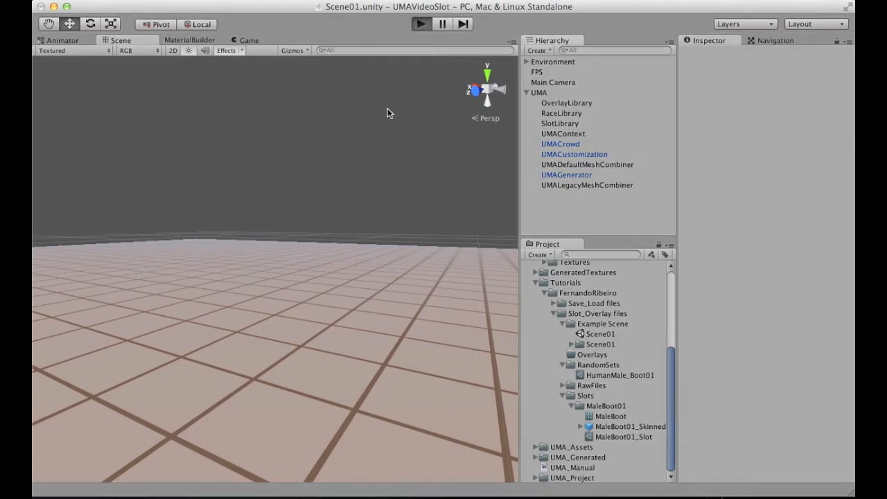
left_click(247, 40)
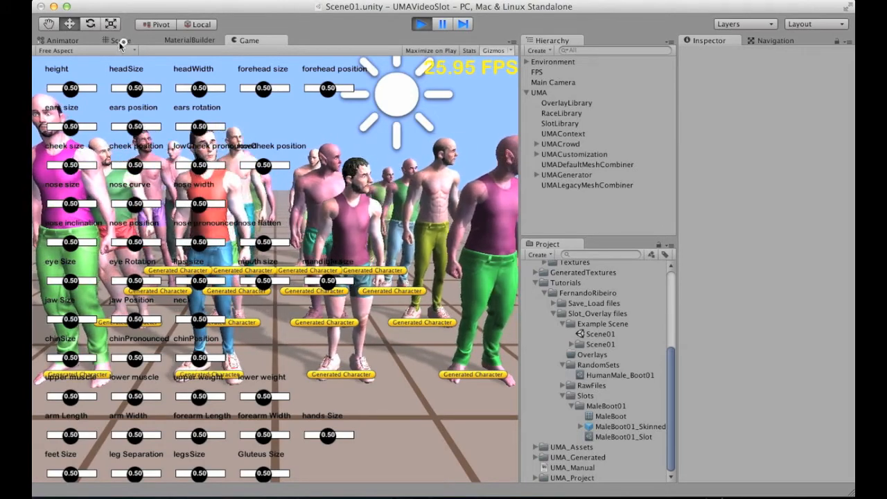
Zoom the Scene view in on the generated avatars' feet to spot the laced boots.
left_click(120, 40)
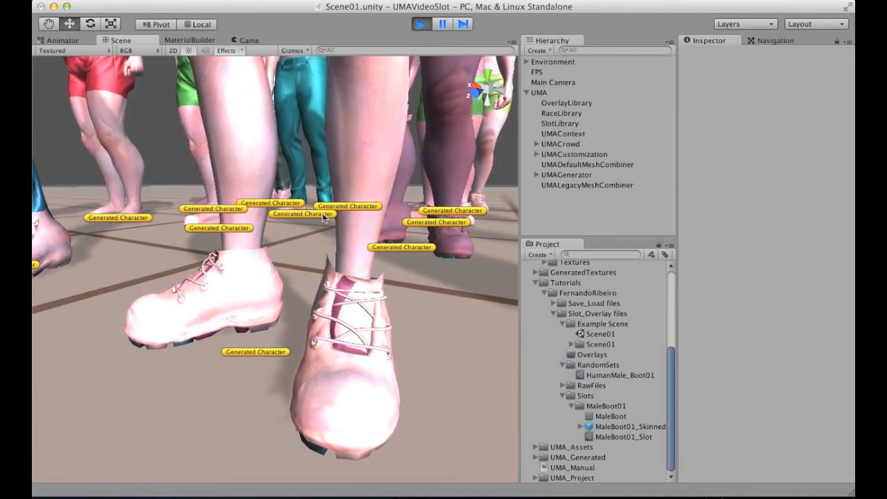
left_click(293, 50)
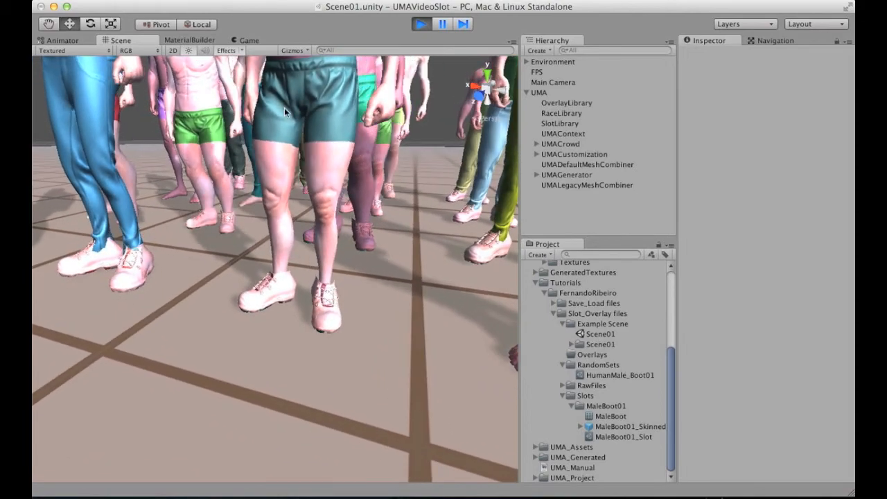
Watch the running crowd and its DNA sliders in the Game view, then return to Scene.
left_click(246, 39)
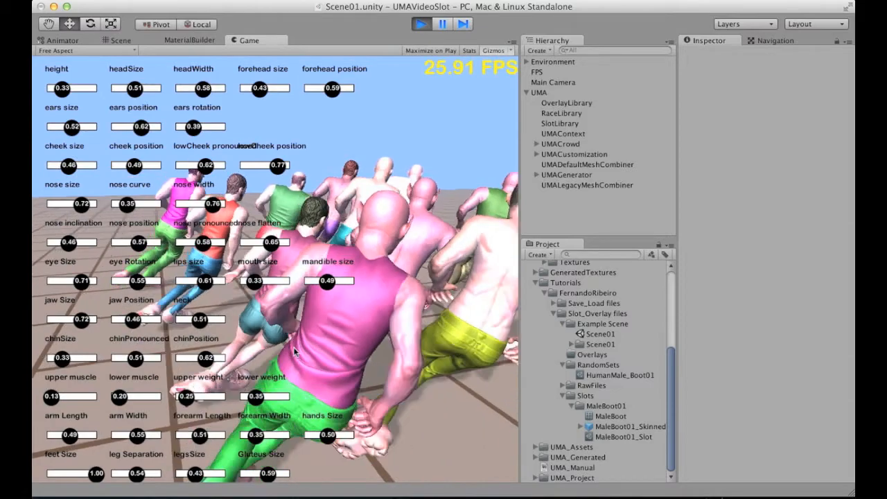
left_click(122, 40)
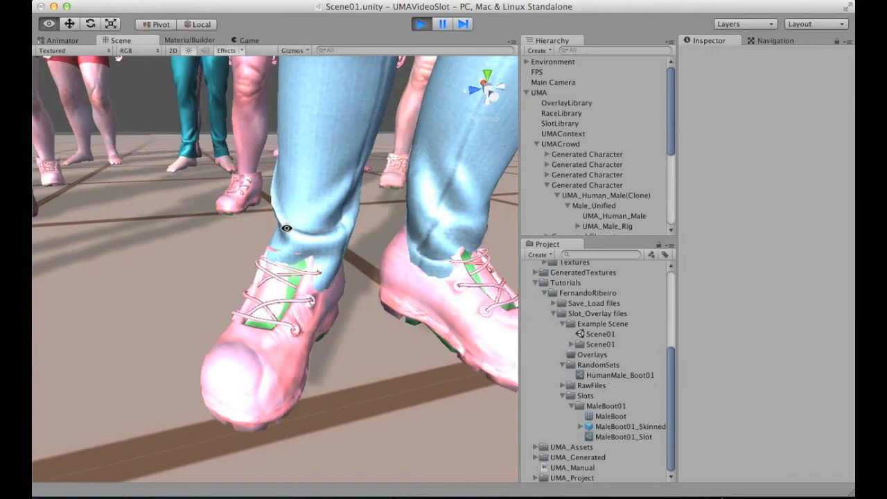
Orbit around the booted feet and select the avatar's UMA_Human_Male mesh to inspect its renderer.
left_click_drag(287, 228, 253, 187)
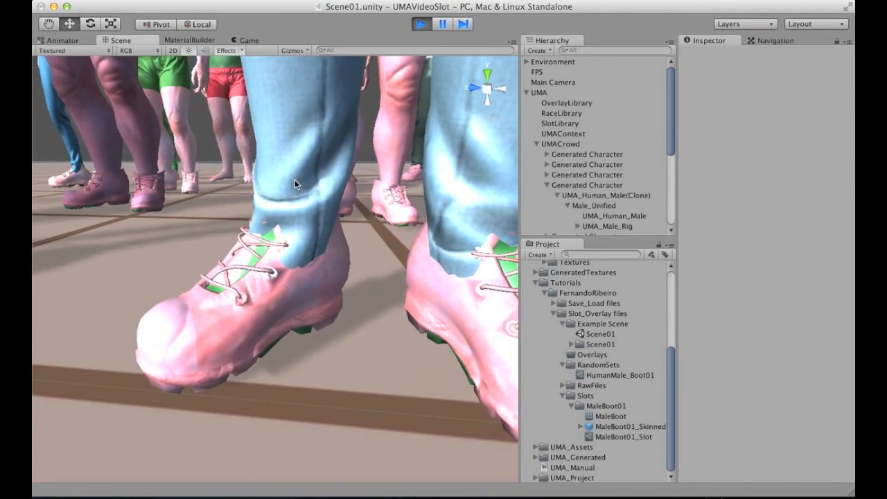
left_click(612, 216)
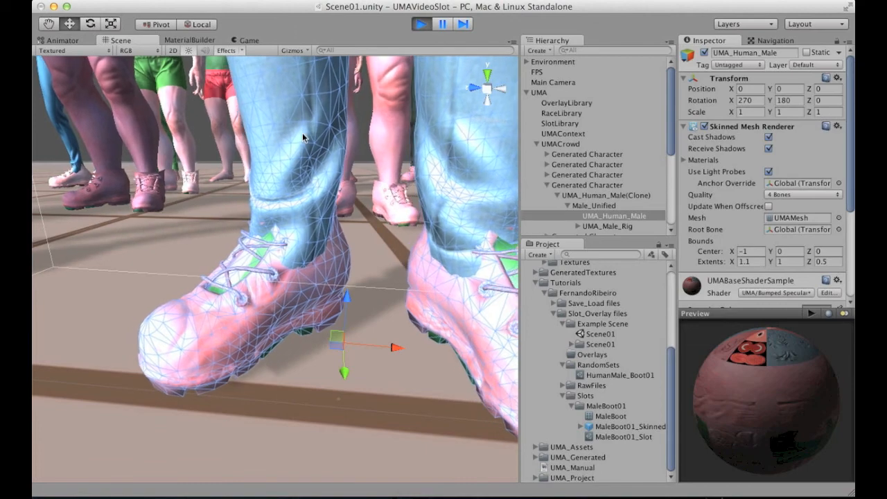